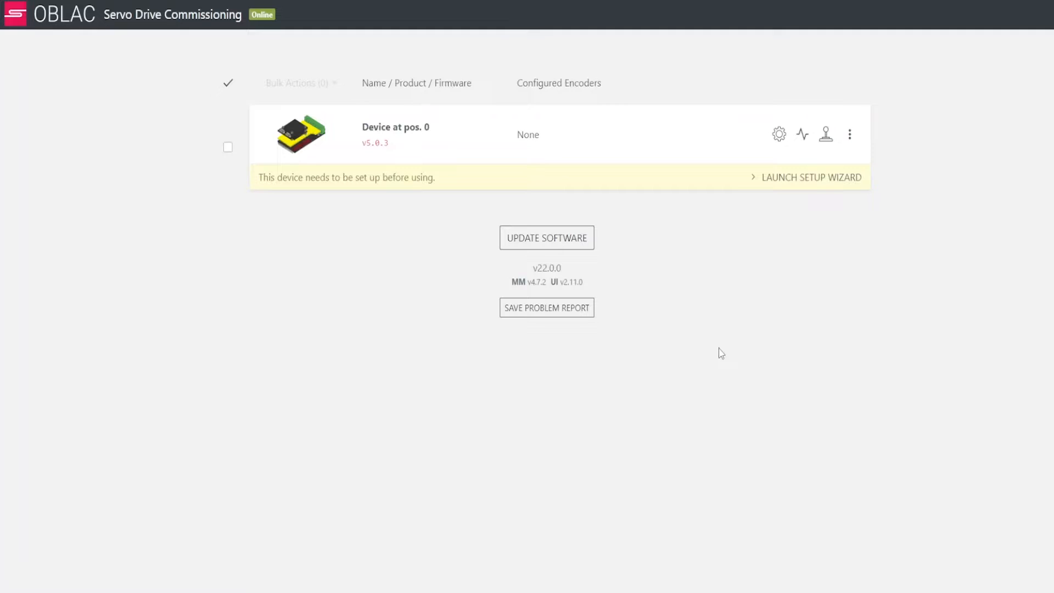
# Step: Launch the Drive Setup Wizard and name the device "Demo"
pyautogui.click(810, 177)
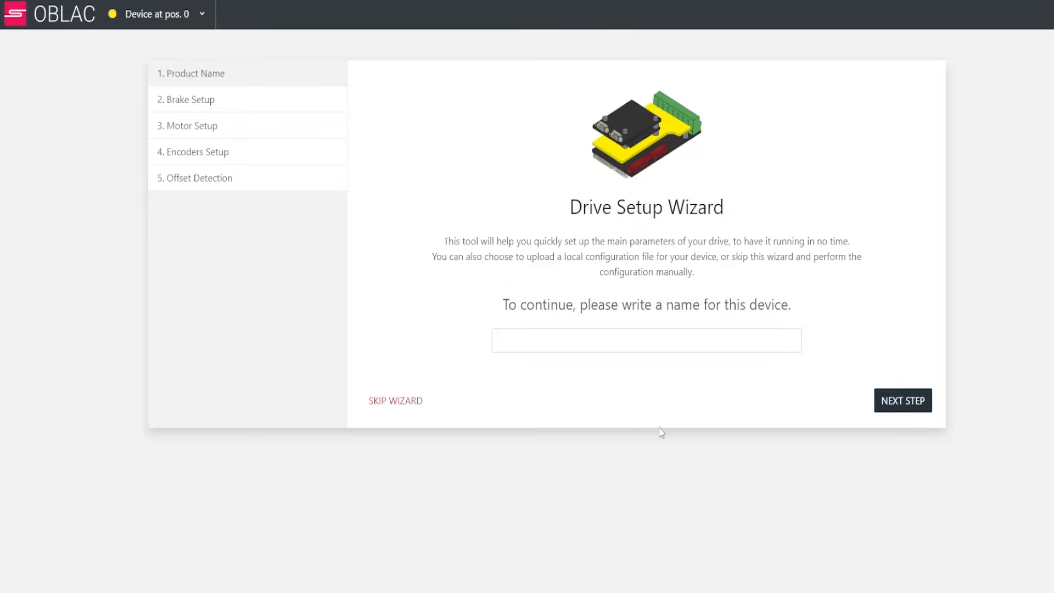
pyautogui.write('Dem')
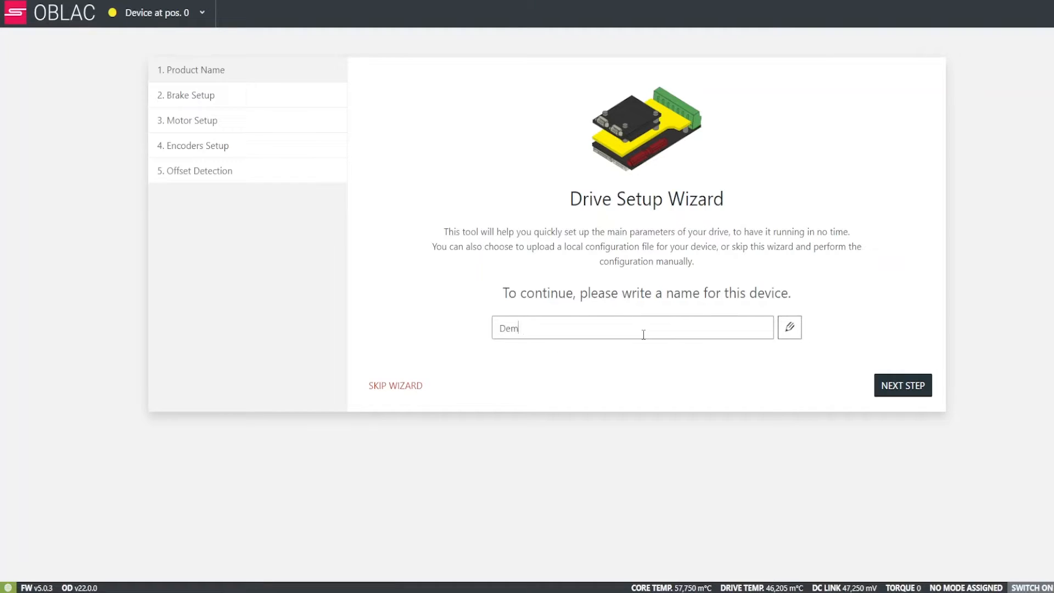
pyautogui.write('o')
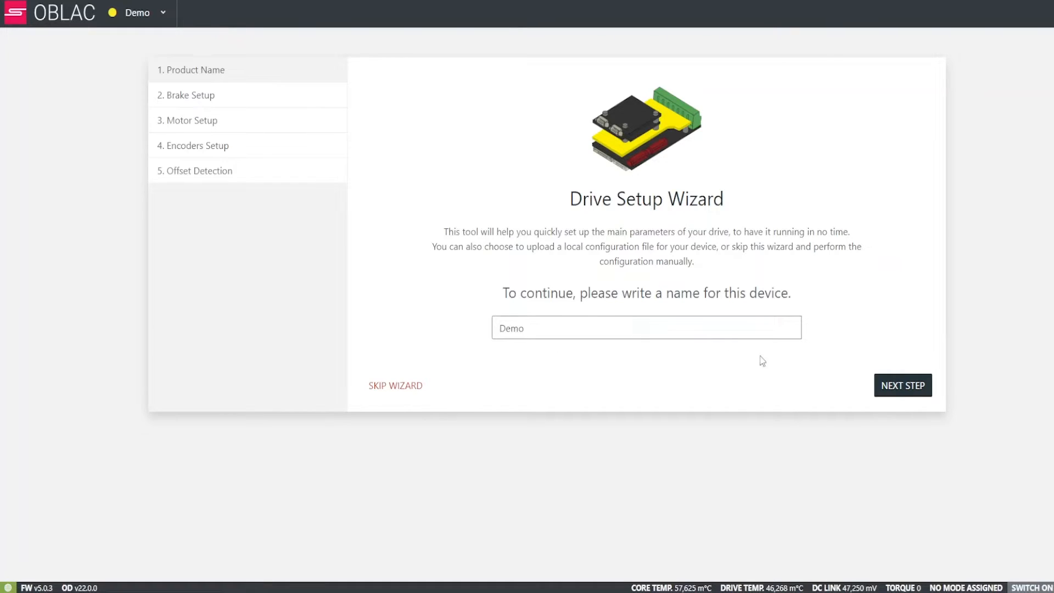
# Step: Declare the motor has a brake and review release strategies, keeping clutch-style control
pyautogui.click(903, 385)
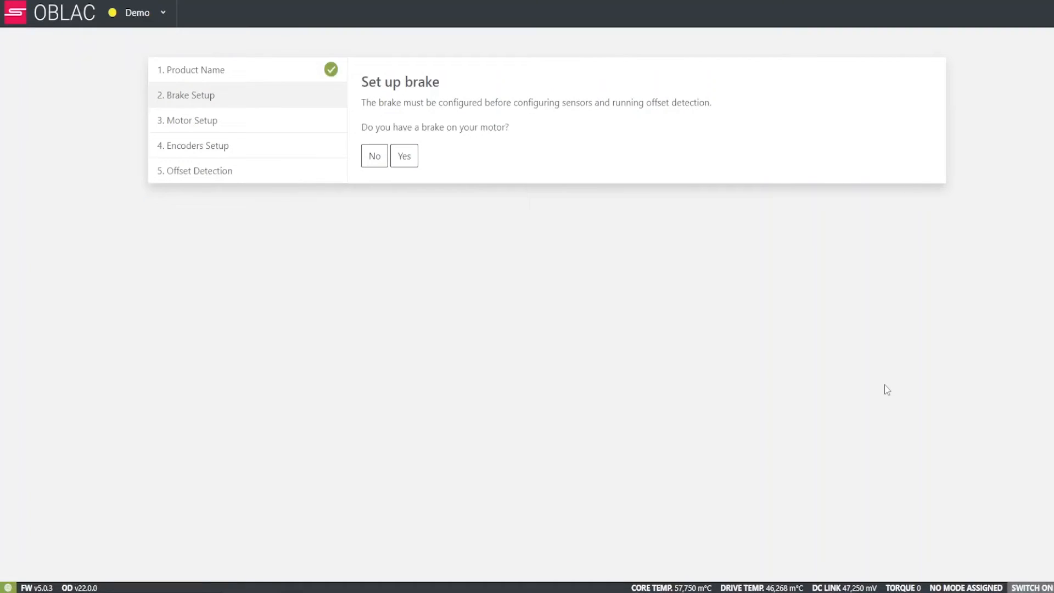
pyautogui.click(403, 155)
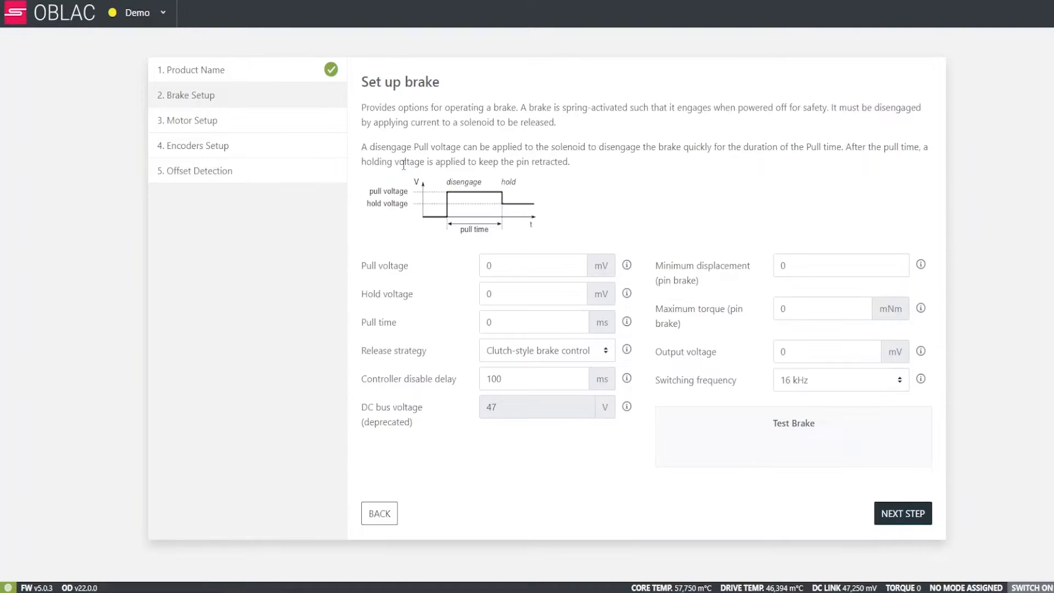
pyautogui.click(793, 437)
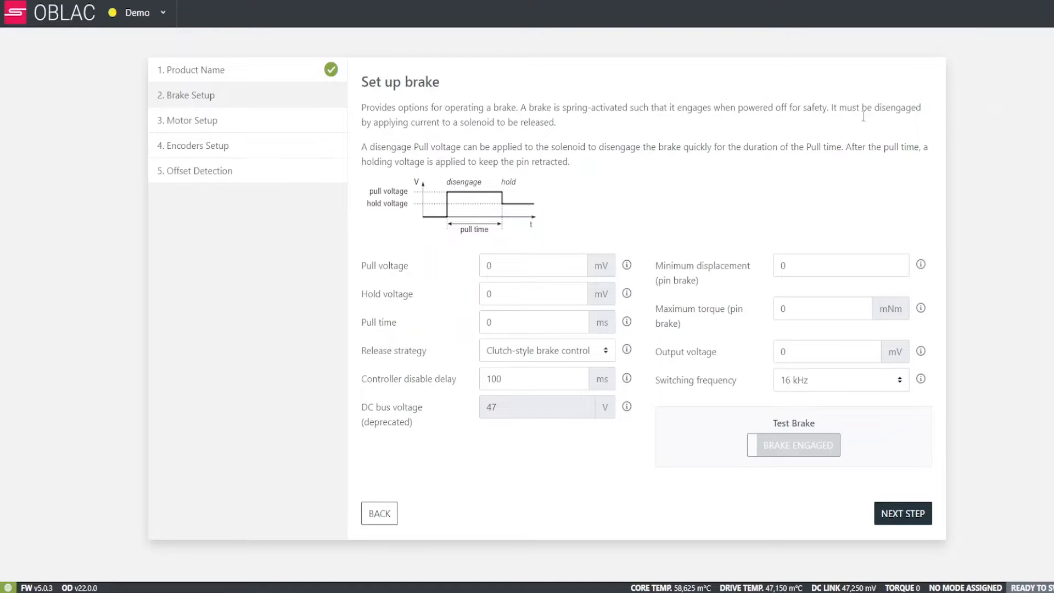
pyautogui.click(546, 349)
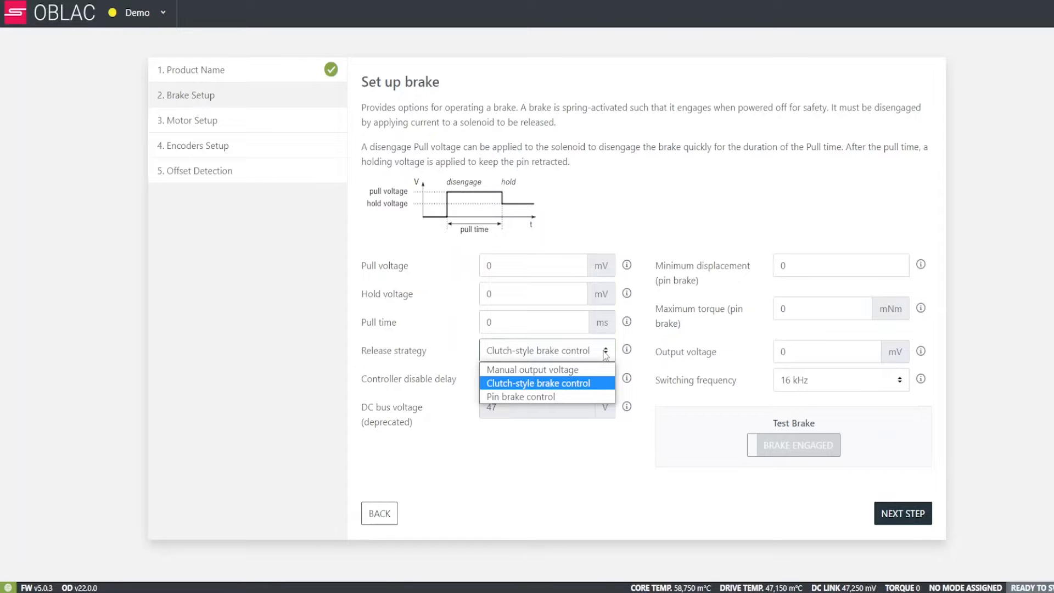
pyautogui.click(538, 383)
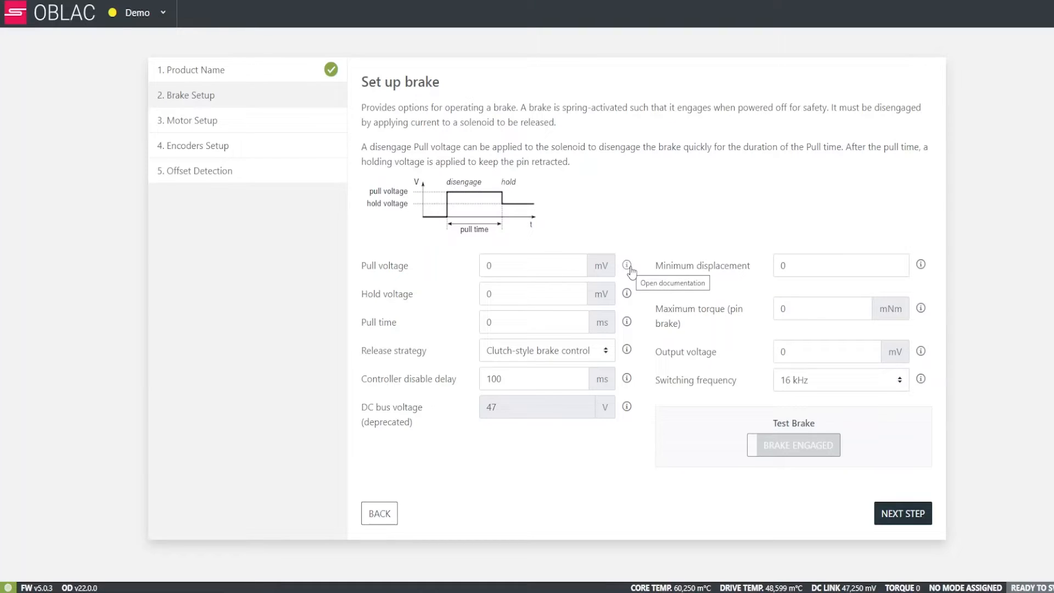
pyautogui.click(626, 264)
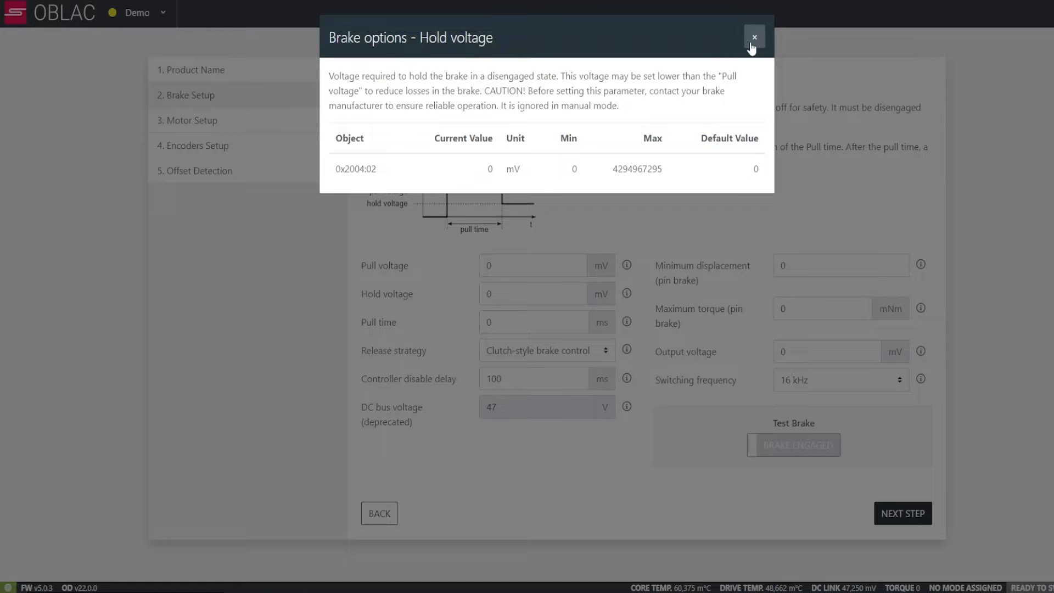
pyautogui.click(754, 36)
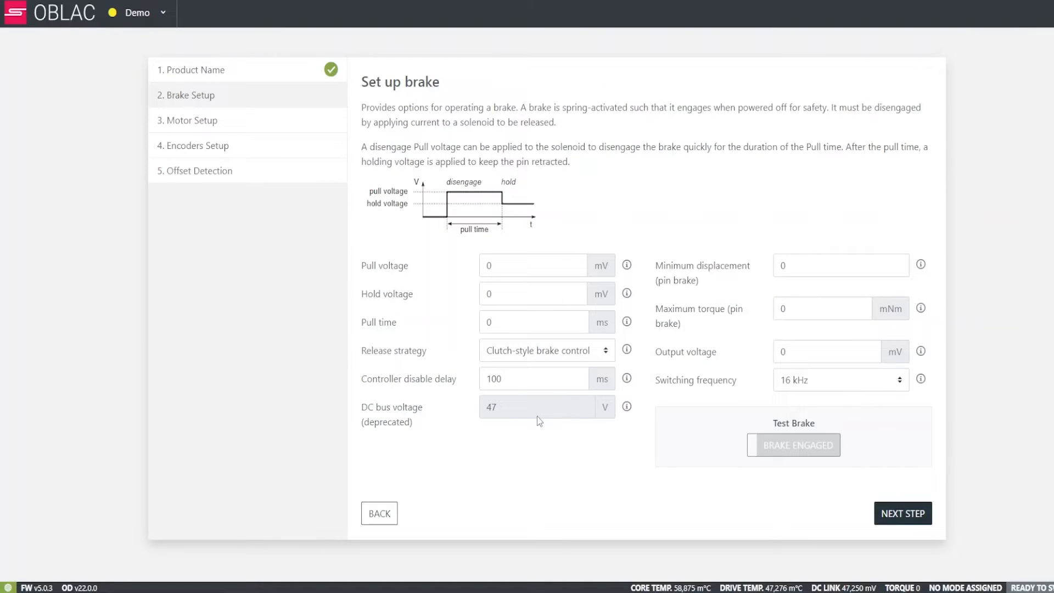
pyautogui.doubleClick(665, 265)
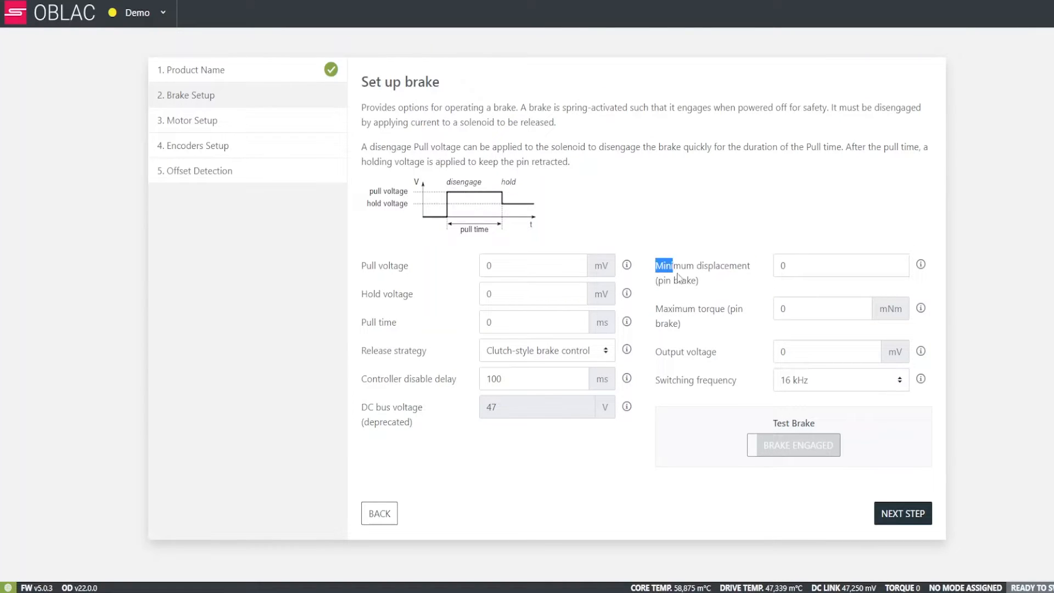
pyautogui.doubleClick(700, 308)
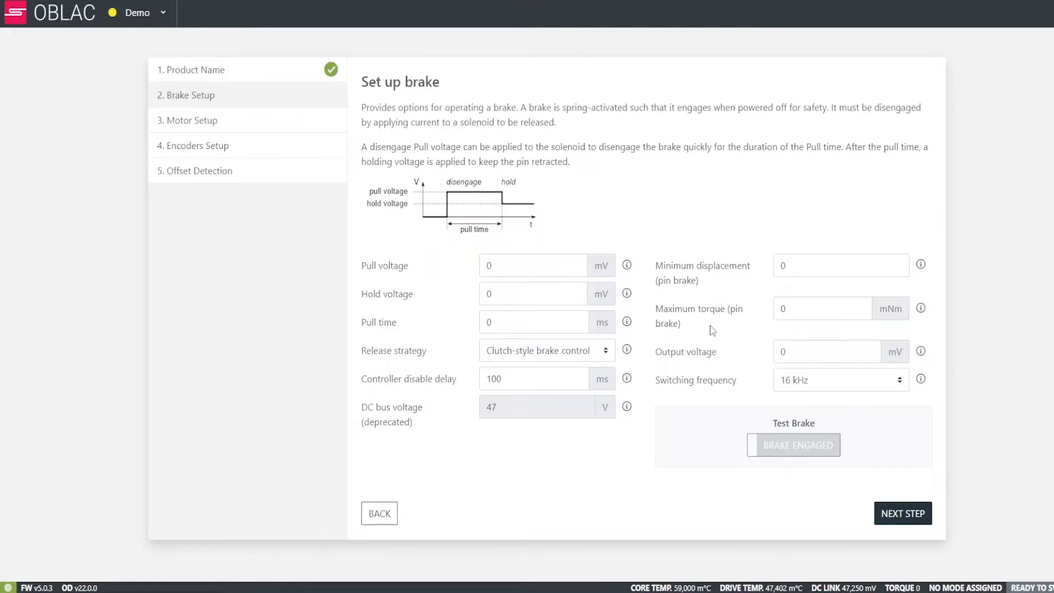
pyautogui.moveTo(723, 353)
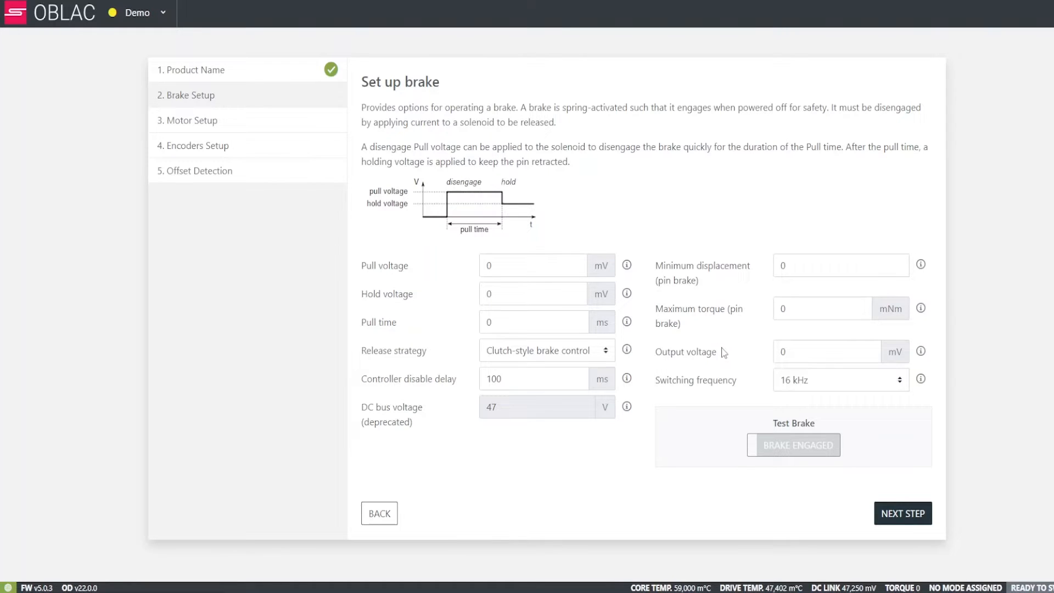
pyautogui.doubleClick(686, 351)
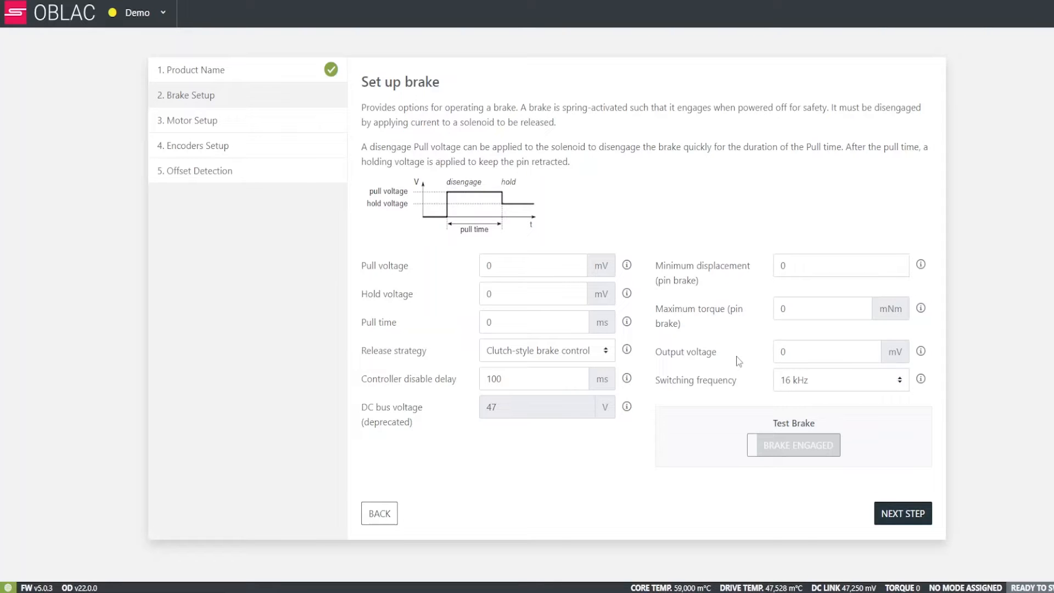
pyautogui.click(840, 379)
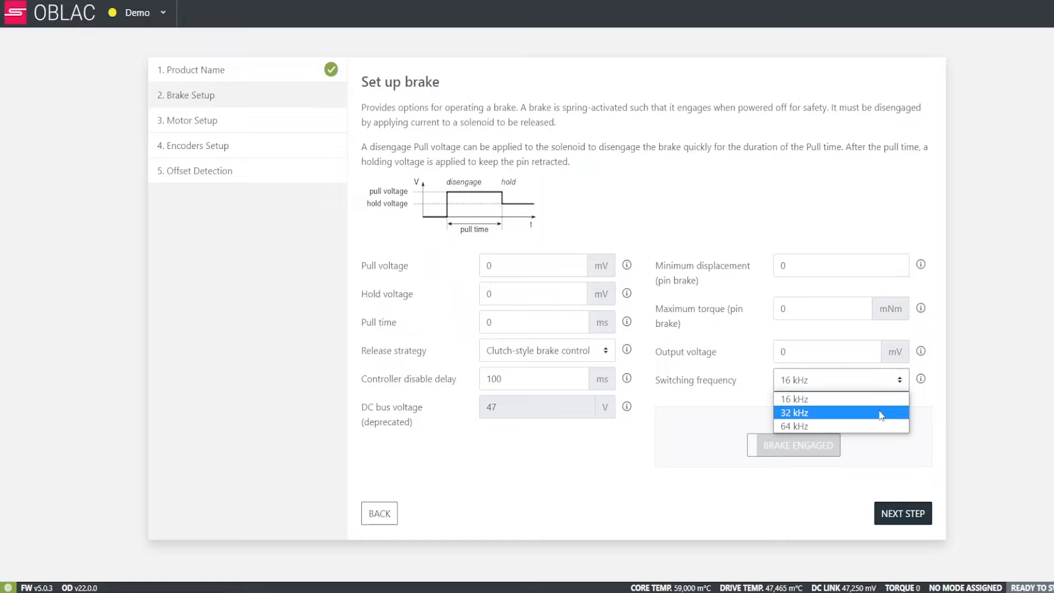
pyautogui.click(795, 399)
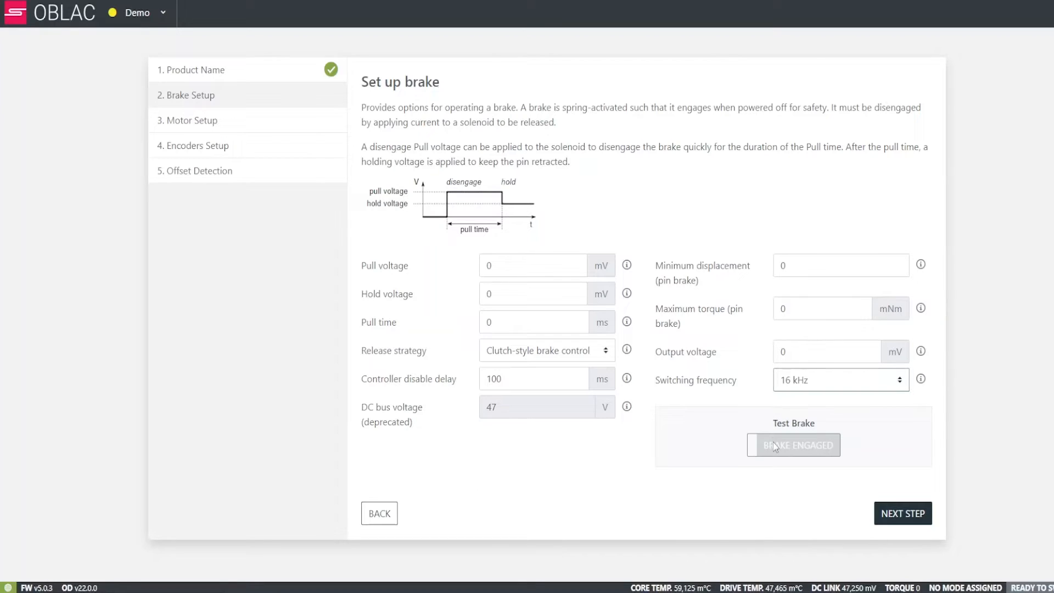
# Step: Test-release the brake, confirming the safety warning, so it reads as released
pyautogui.click(793, 444)
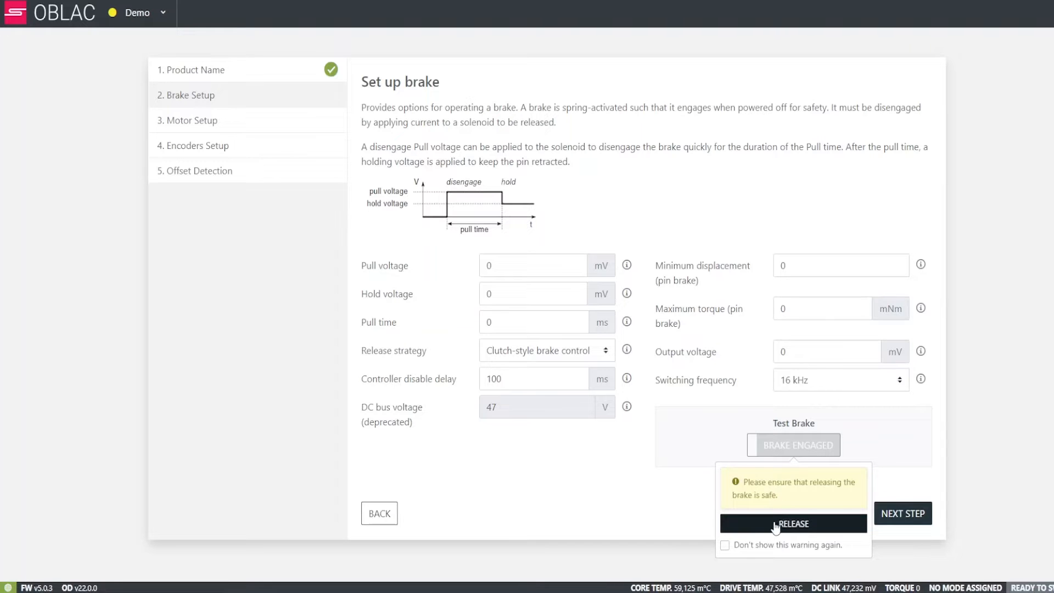
pyautogui.click(793, 524)
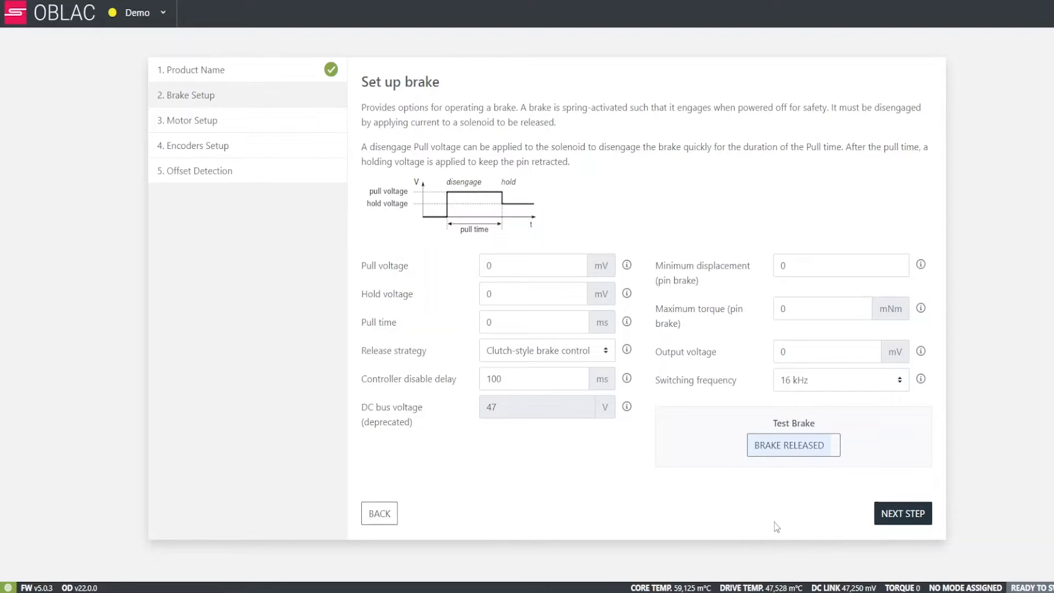
pyautogui.click(793, 445)
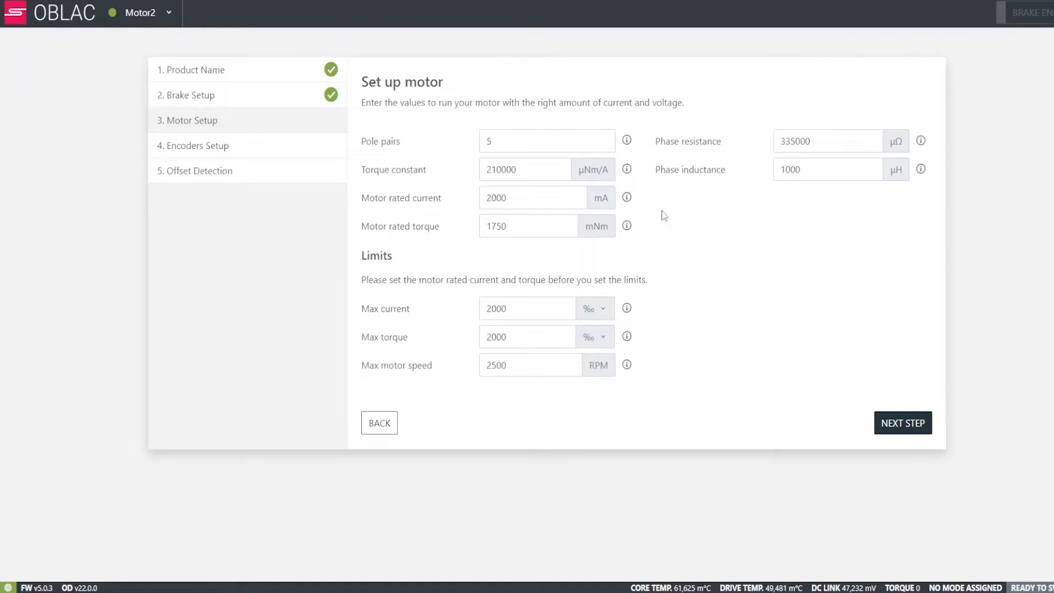
pyautogui.moveTo(381, 141)
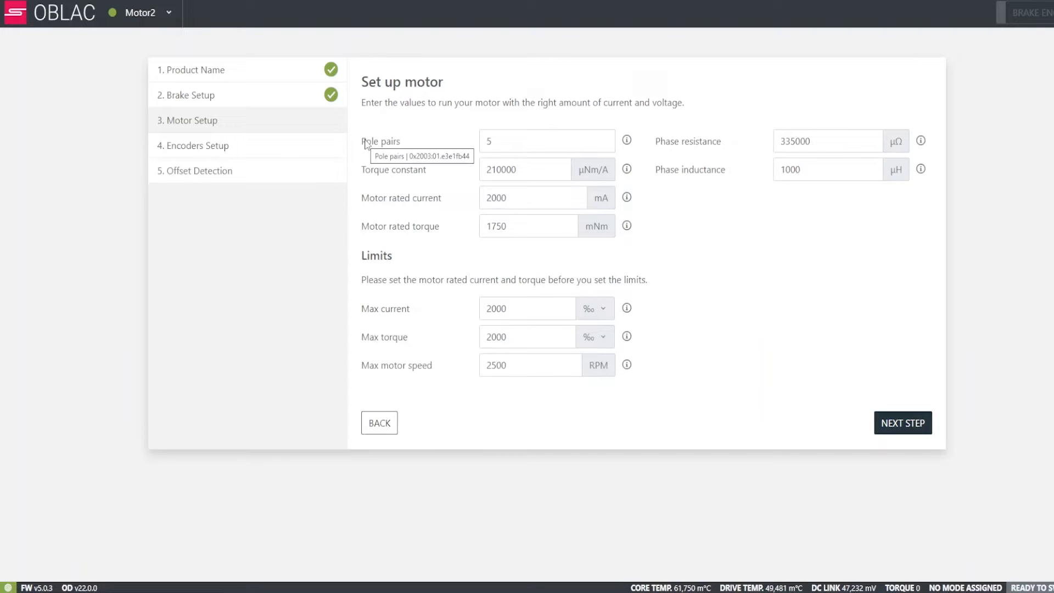
pyautogui.moveTo(357, 179)
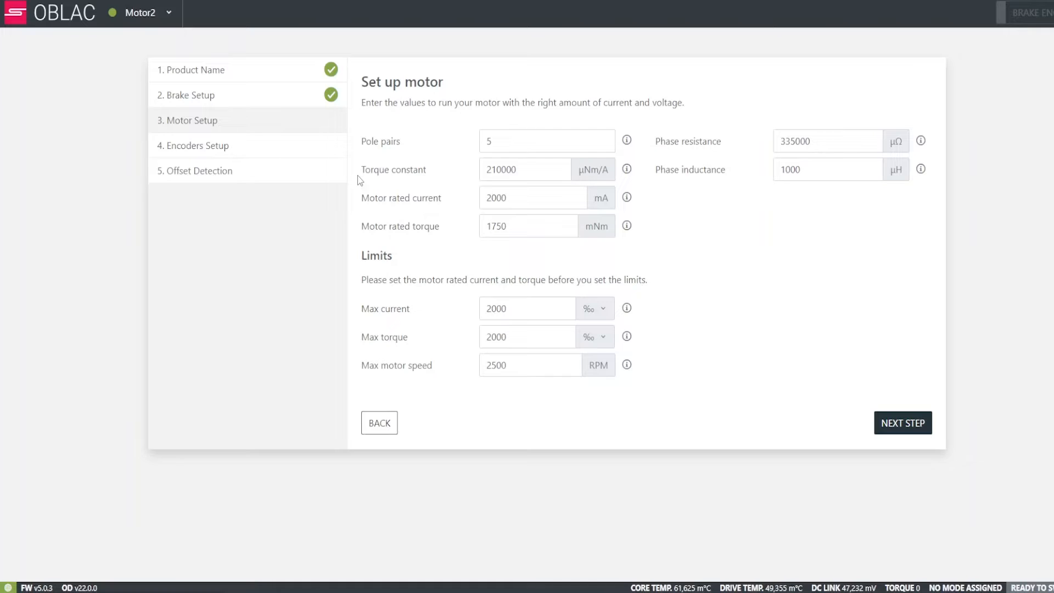
pyautogui.moveTo(361, 209)
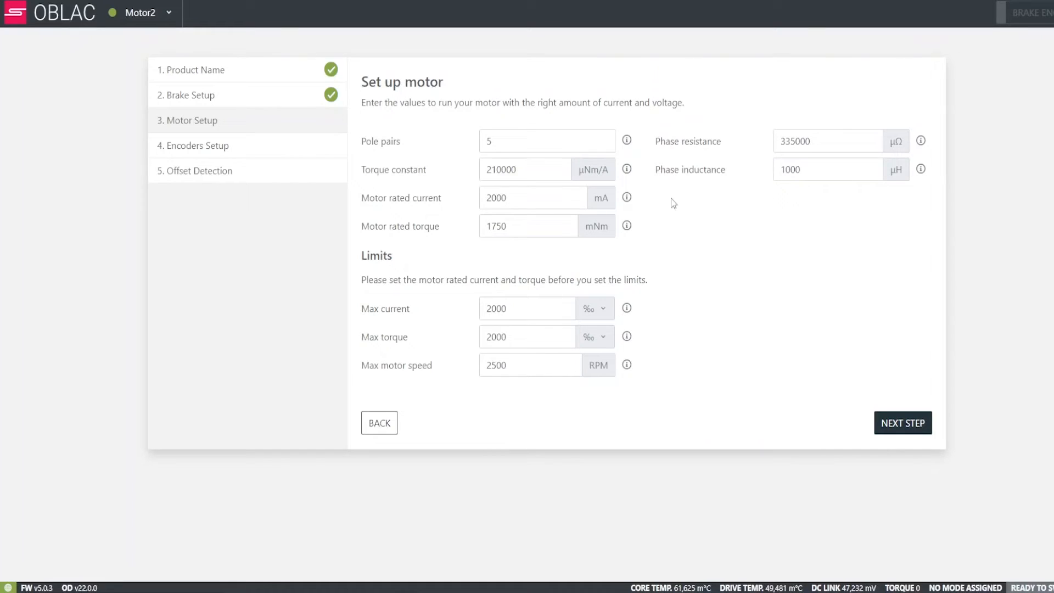
# Step: Set max current 4000 mA and max torque 3500 mNm, then proceed to encoder setup
pyautogui.doubleClick(376, 256)
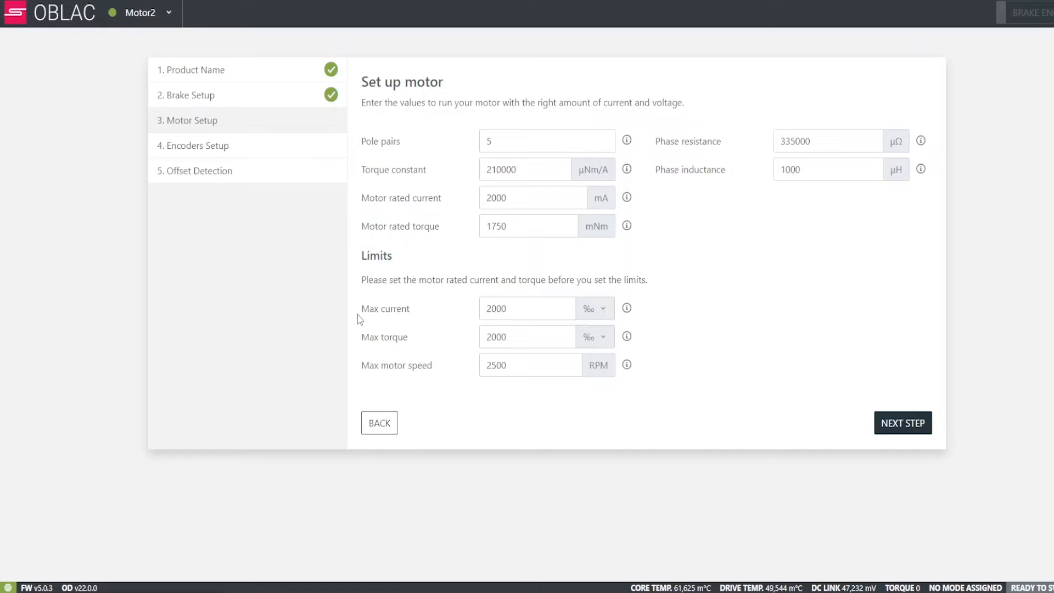
pyautogui.moveTo(358, 376)
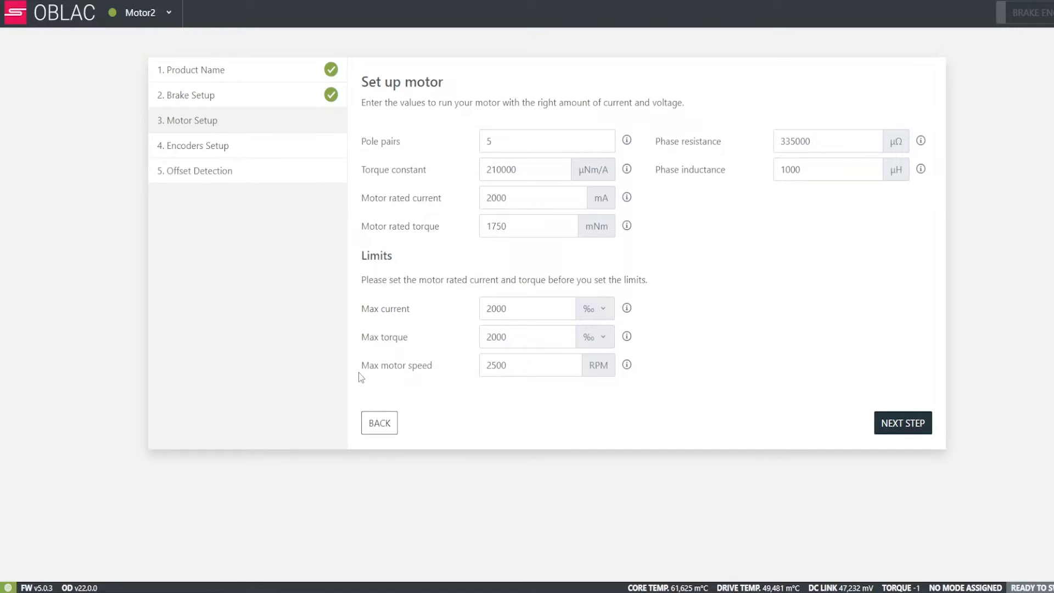
pyautogui.moveTo(682, 334)
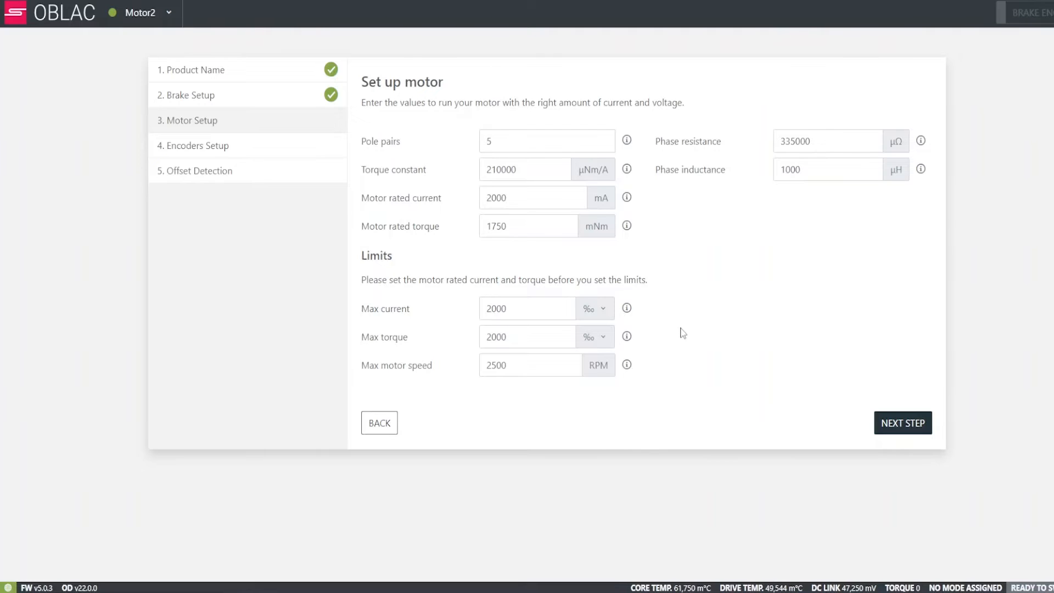
pyautogui.moveTo(593, 317)
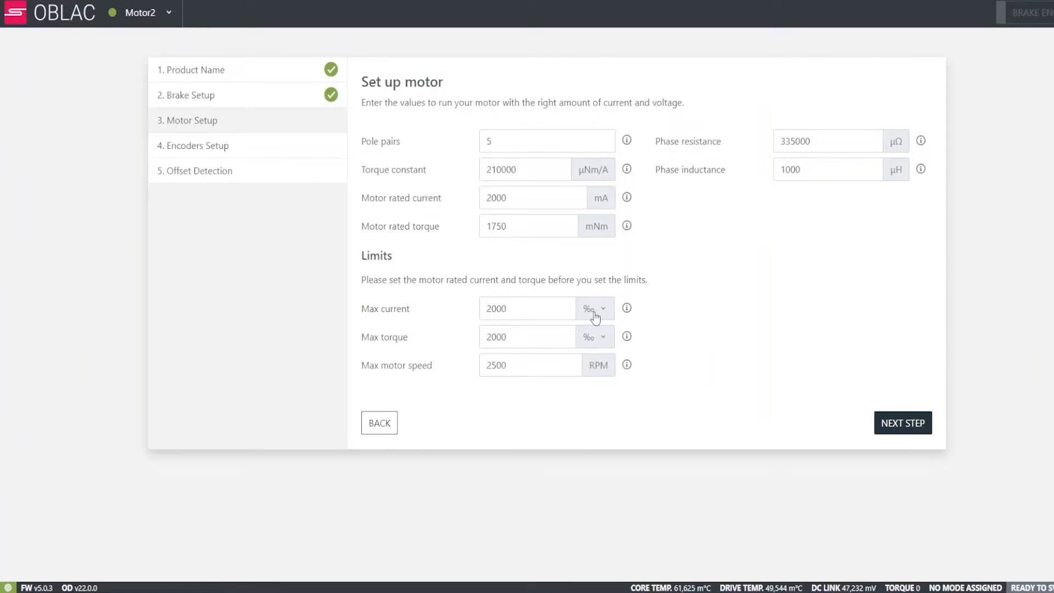
pyautogui.moveTo(554, 267)
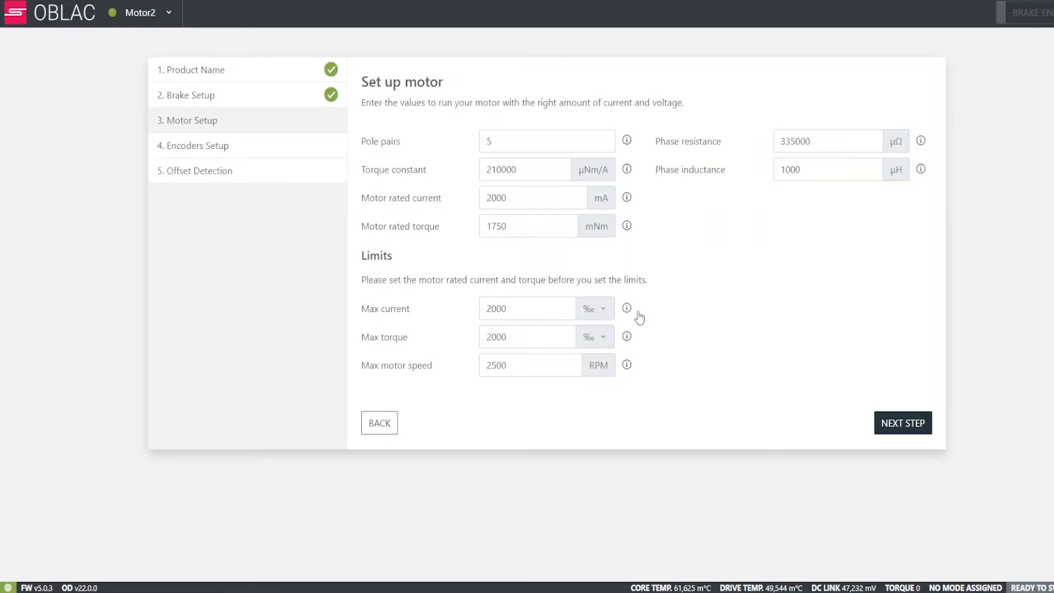
pyautogui.moveTo(642, 315)
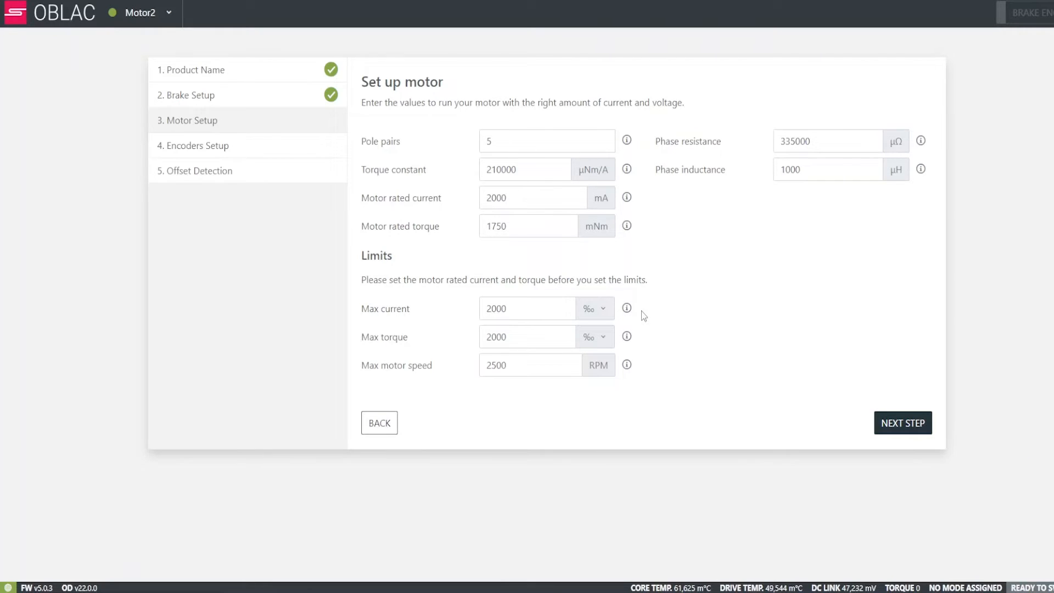
pyautogui.moveTo(612, 315)
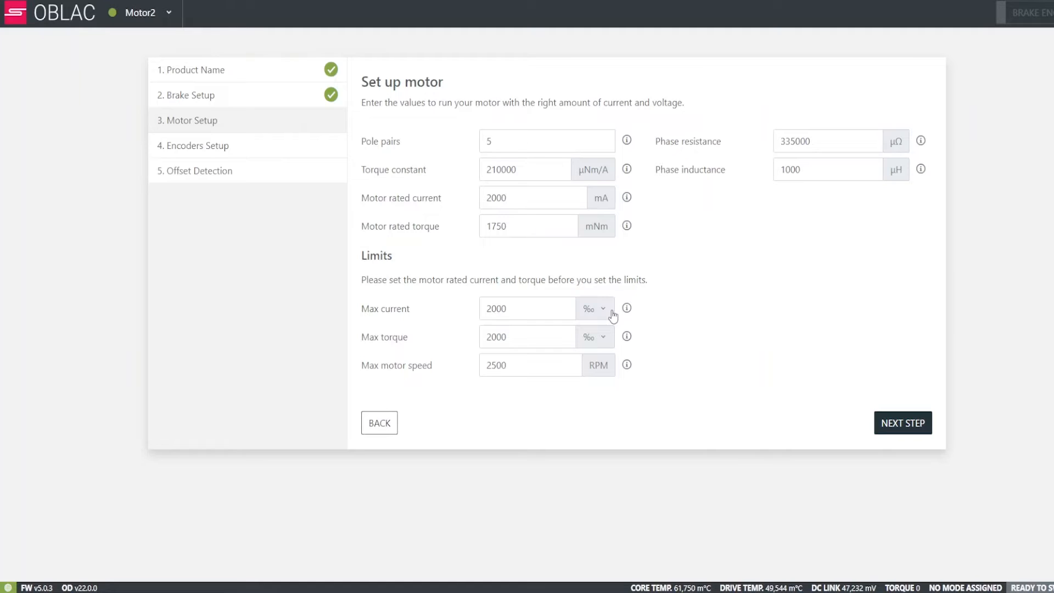
pyautogui.click(594, 309)
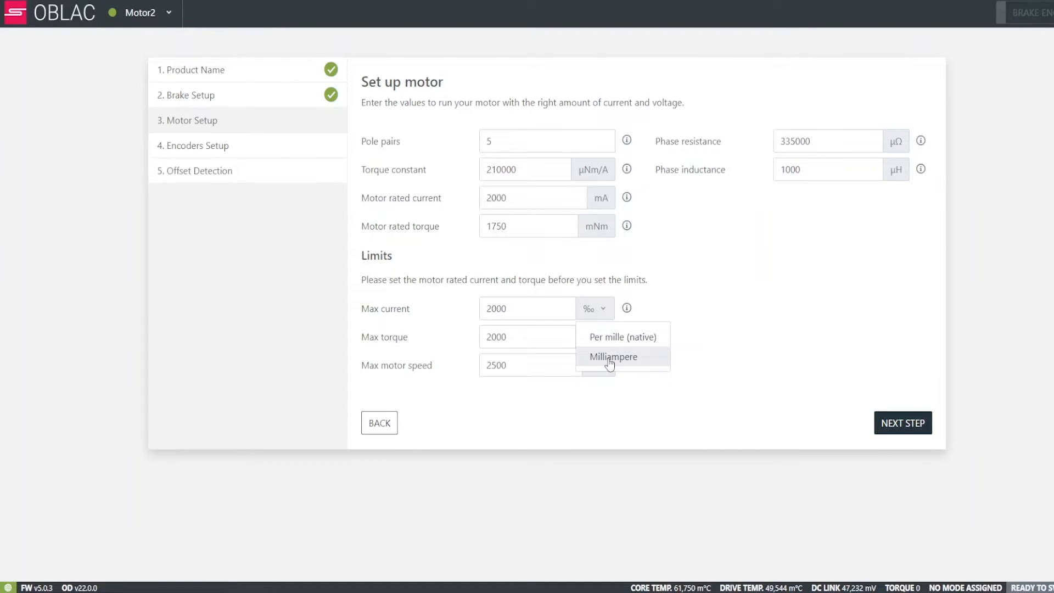
pyautogui.click(613, 356)
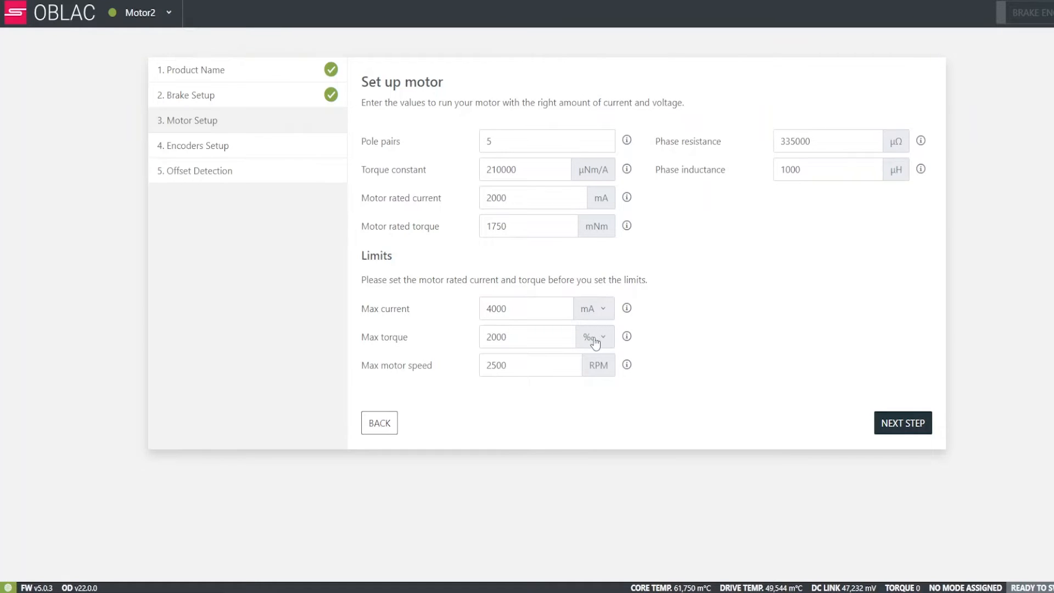
pyautogui.click(594, 338)
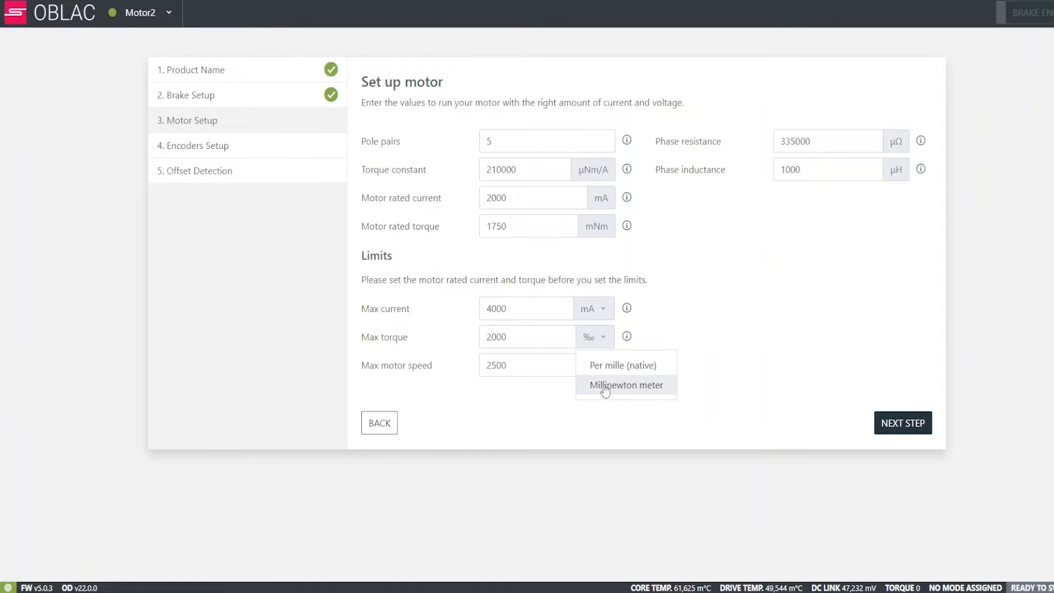
pyautogui.click(624, 385)
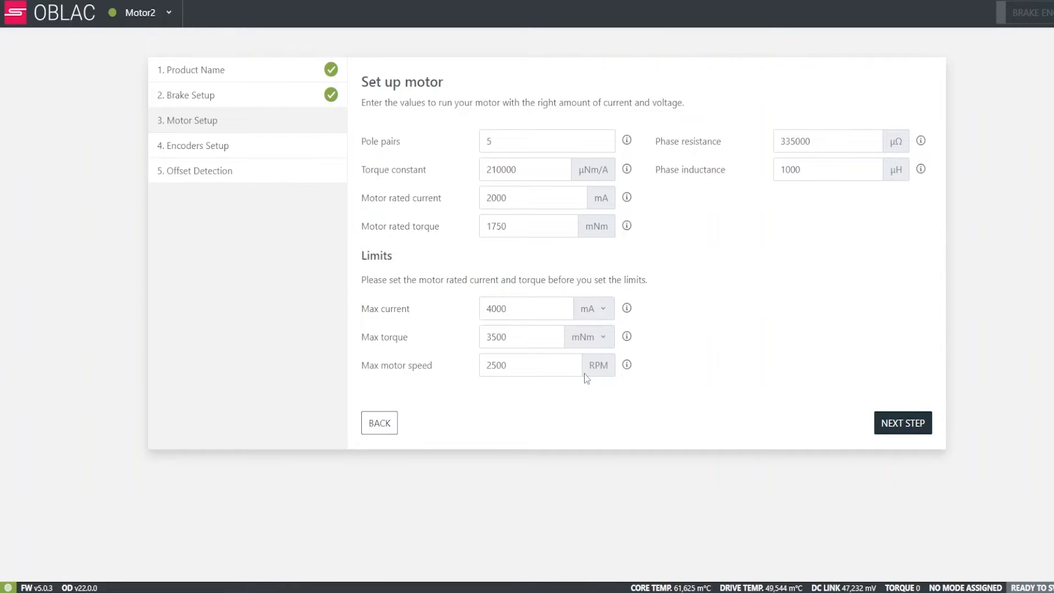
pyautogui.click(903, 423)
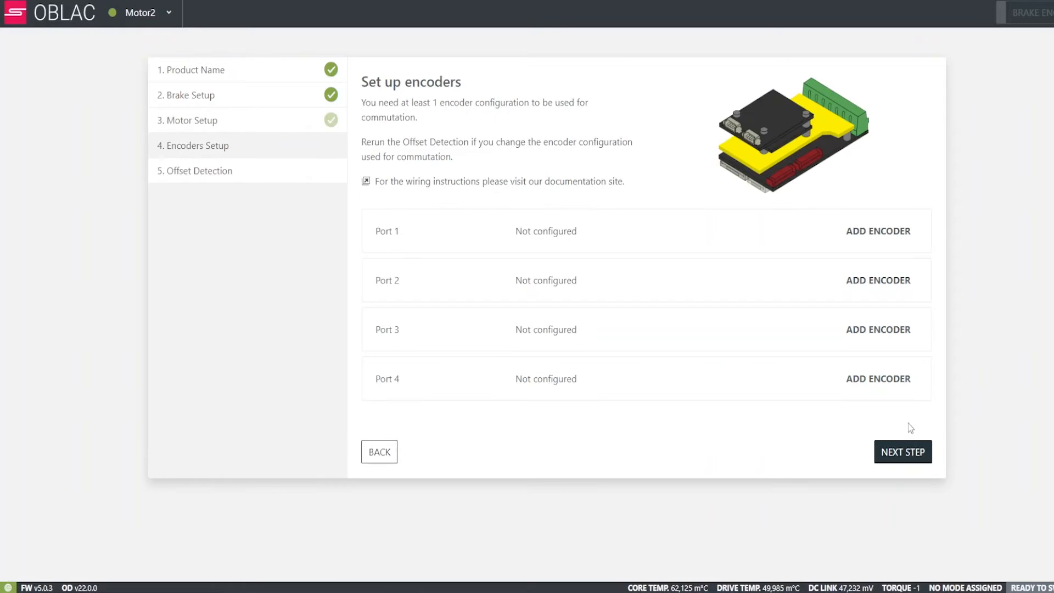
pyautogui.moveTo(888, 418)
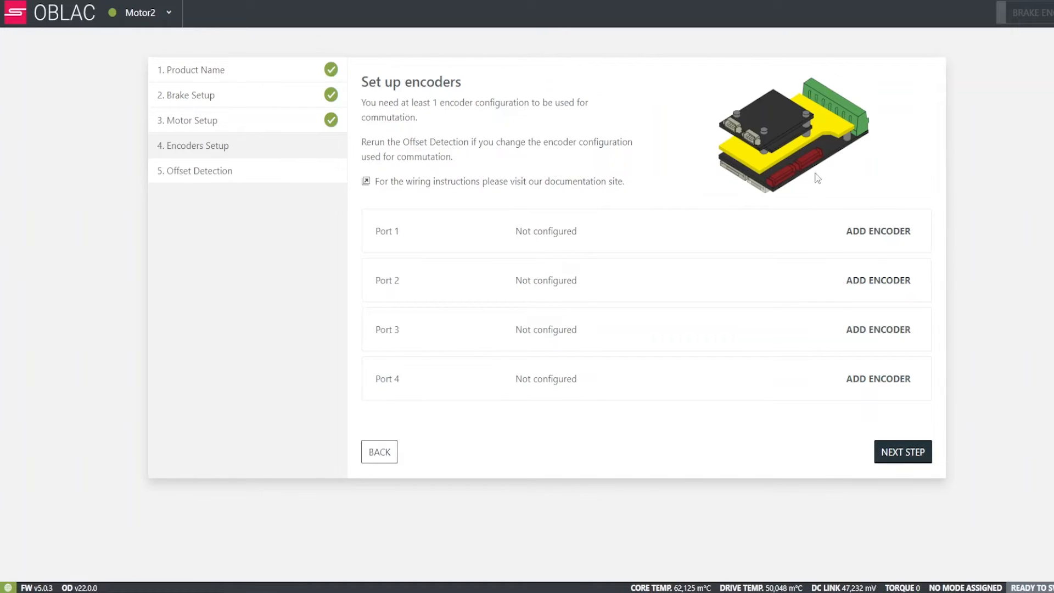
pyautogui.moveTo(854, 145)
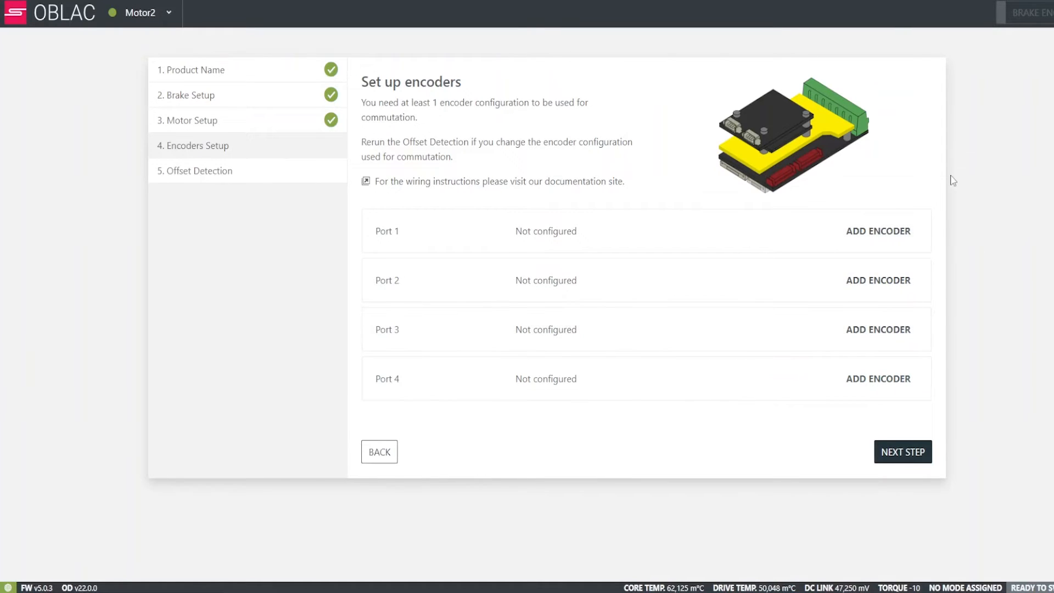
pyautogui.moveTo(797, 239)
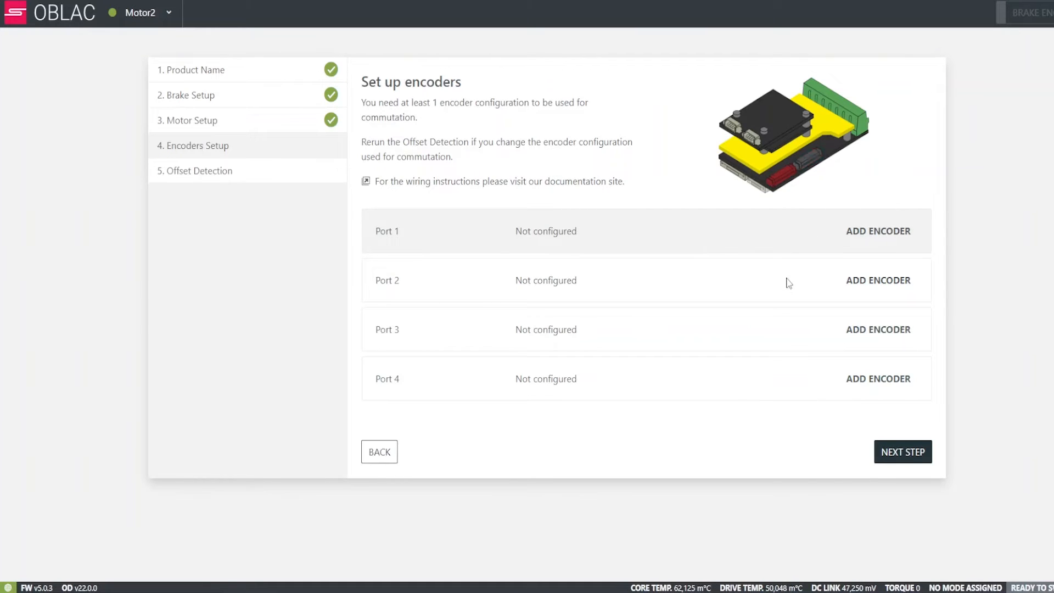
pyautogui.moveTo(789, 280)
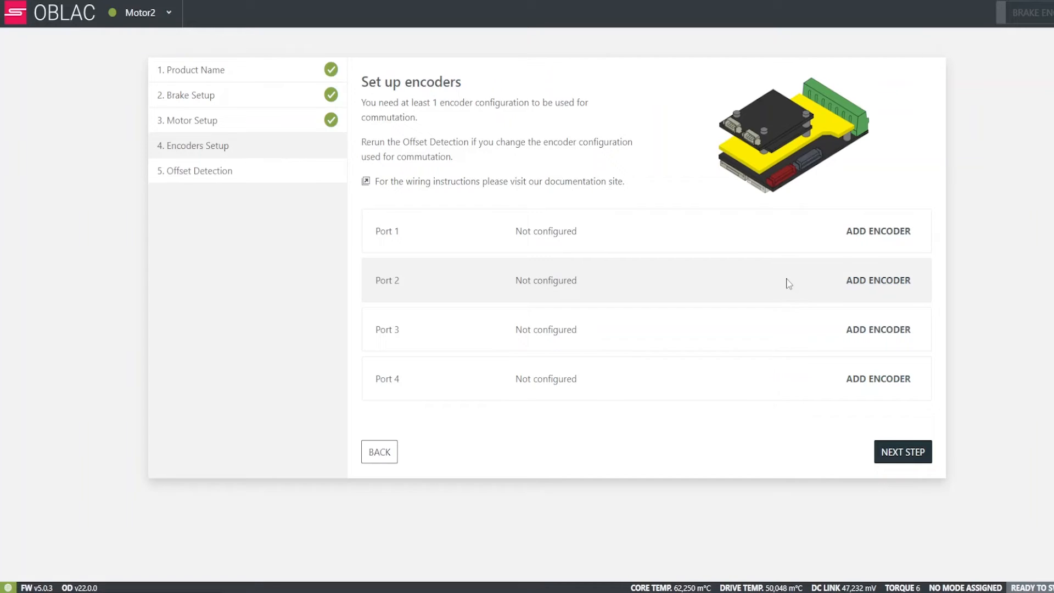
pyautogui.moveTo(780, 332)
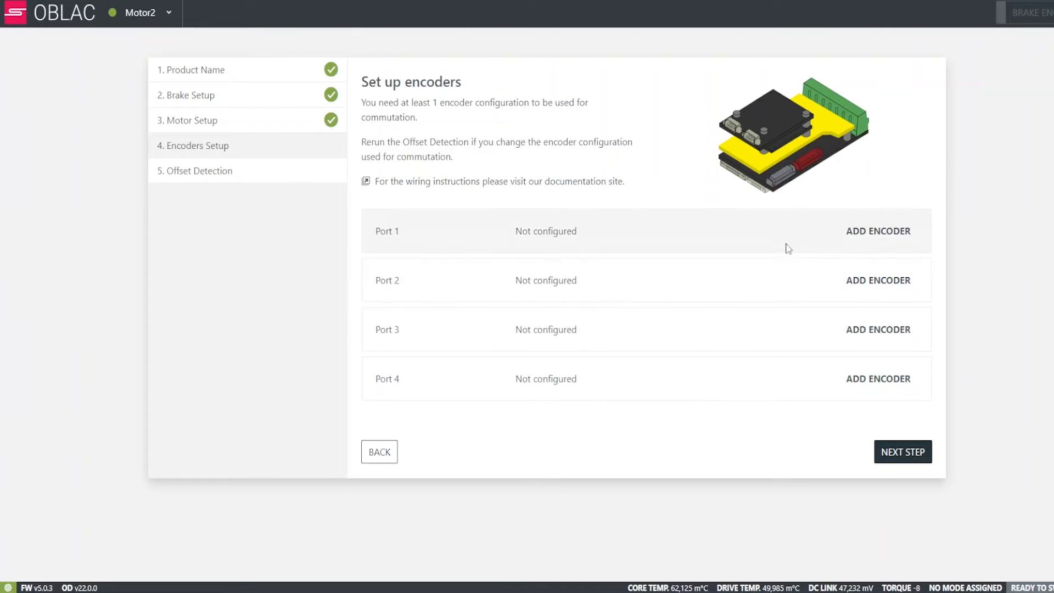
# Step: Add an encoder configuration on the Port 1 row
pyautogui.click(878, 230)
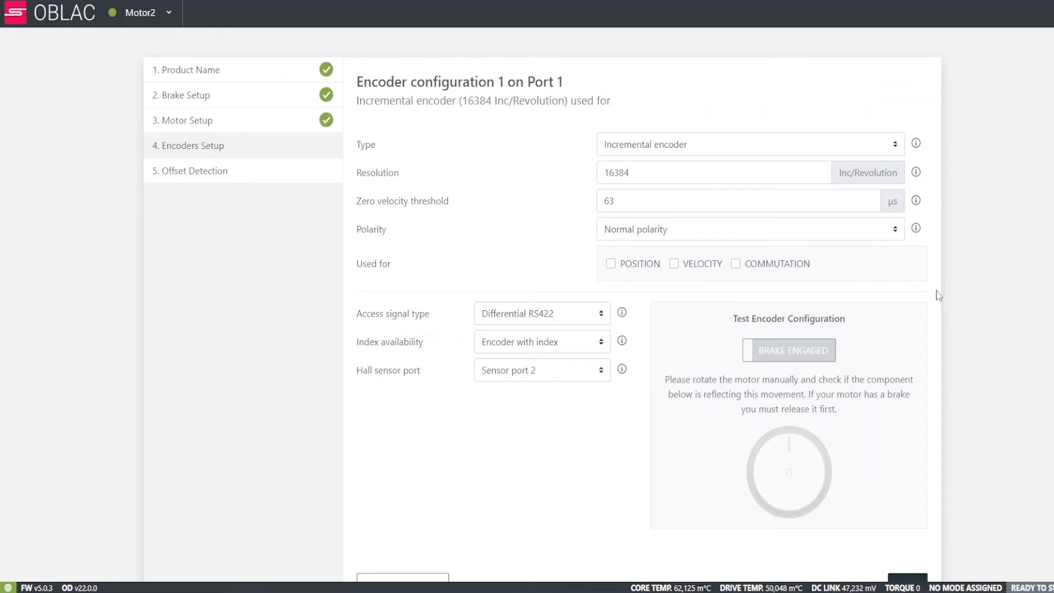
# Step: Keep Incremental encoder type with normal polarity and enable position, velocity and commutation
pyautogui.click(748, 144)
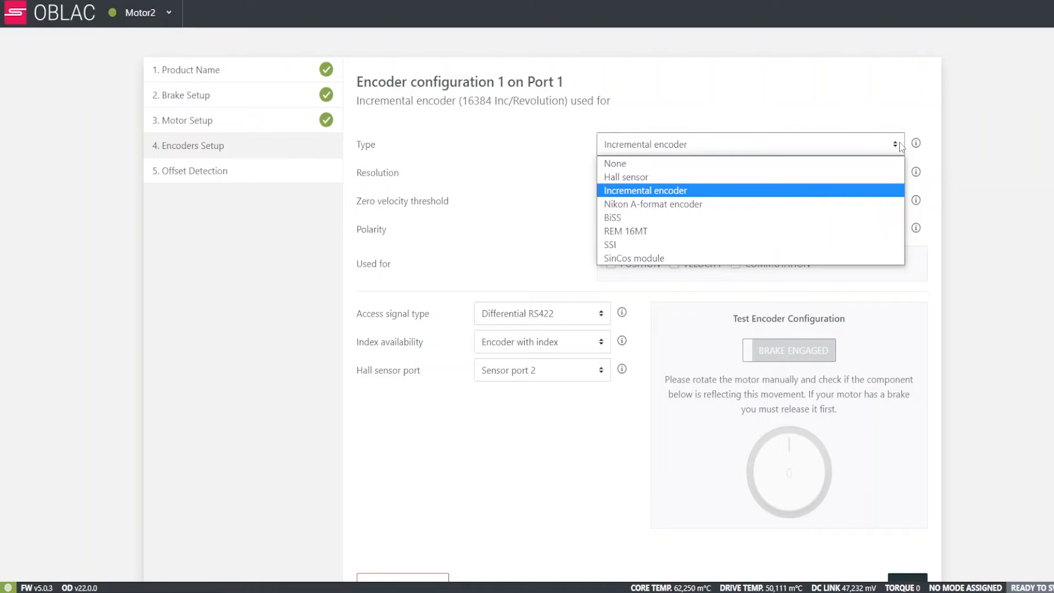
pyautogui.moveTo(747, 231)
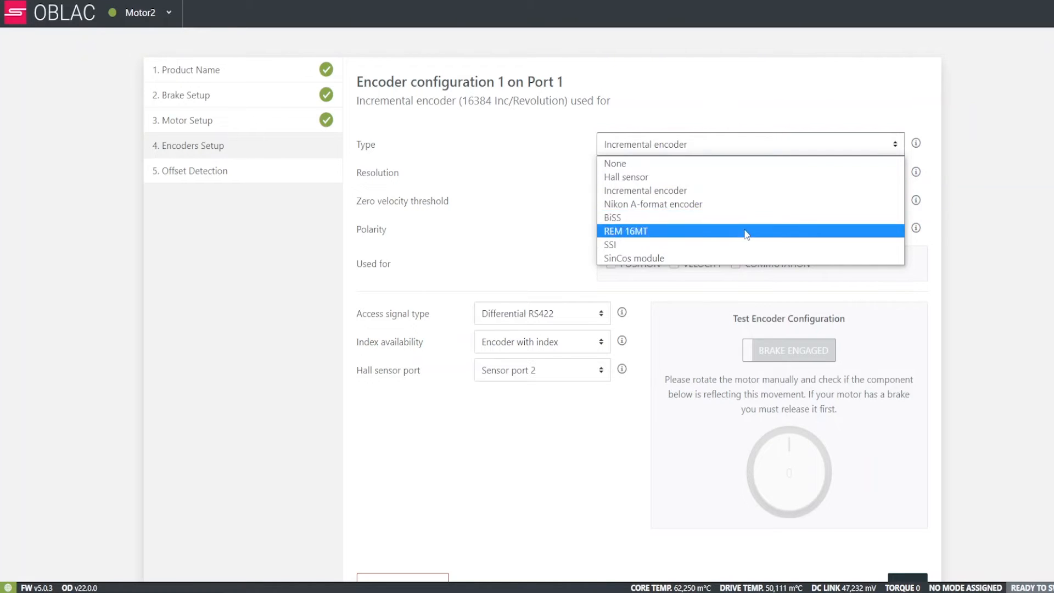
pyautogui.moveTo(687, 204)
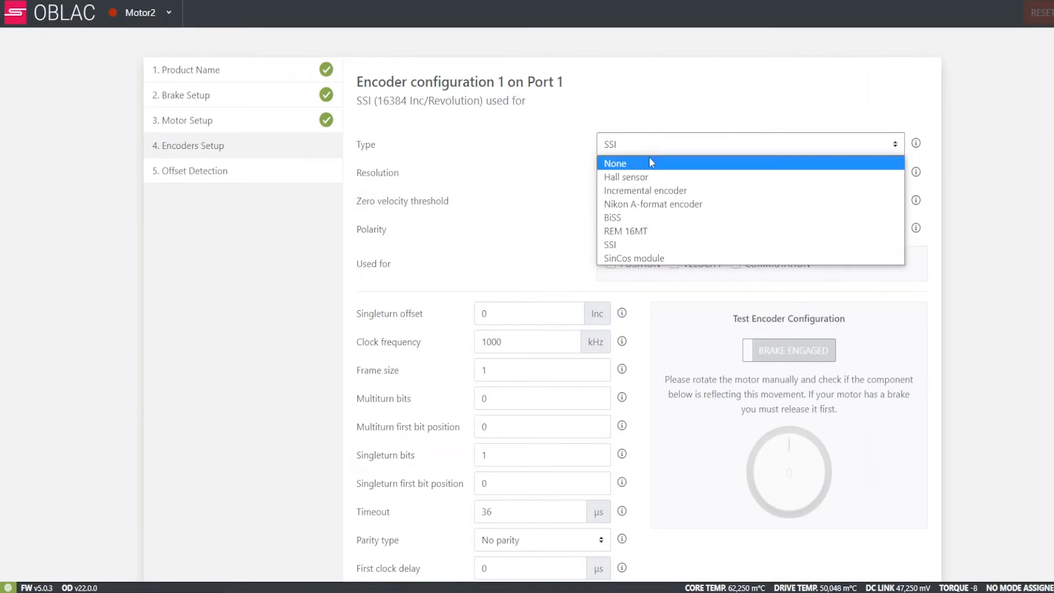
pyautogui.click(644, 190)
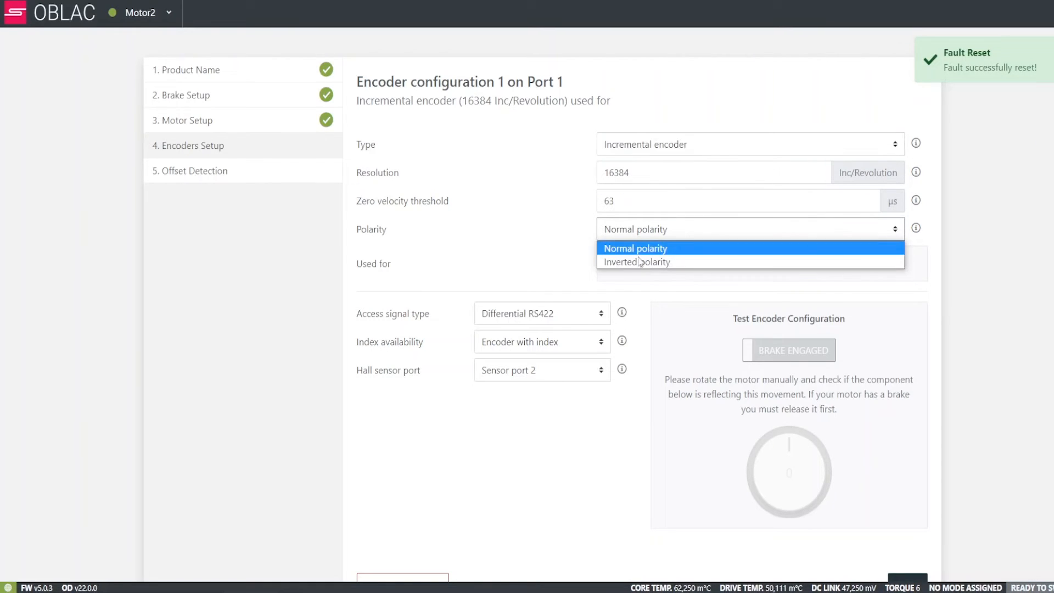
pyautogui.click(635, 248)
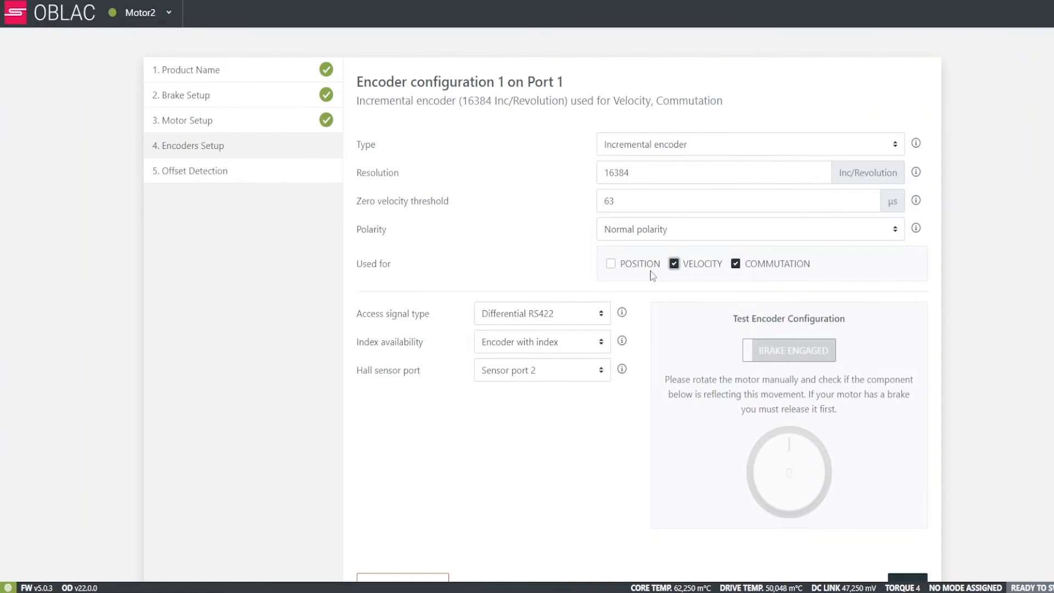
pyautogui.click(610, 263)
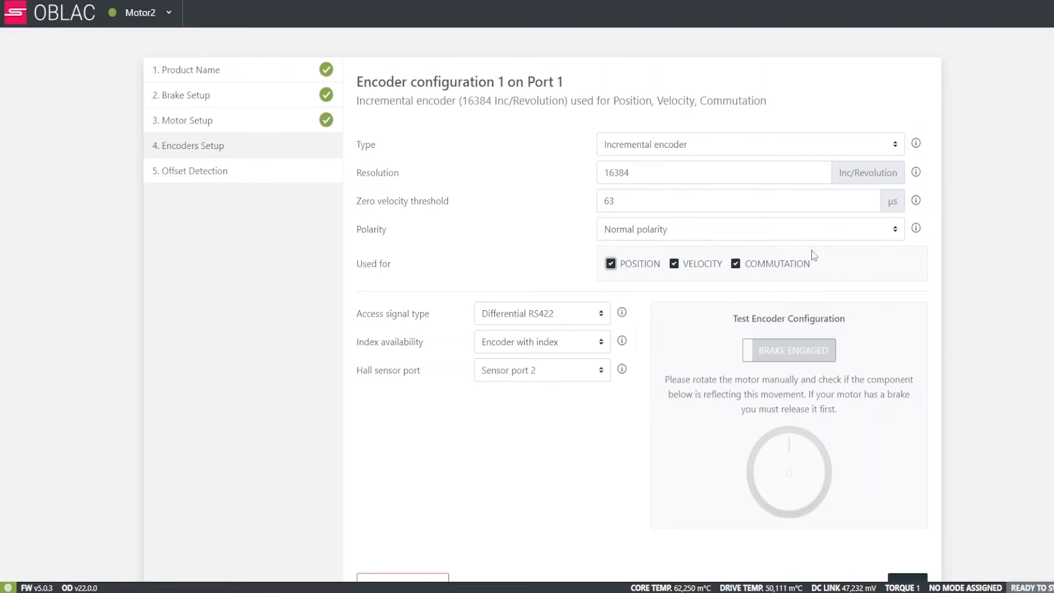
pyautogui.moveTo(849, 316)
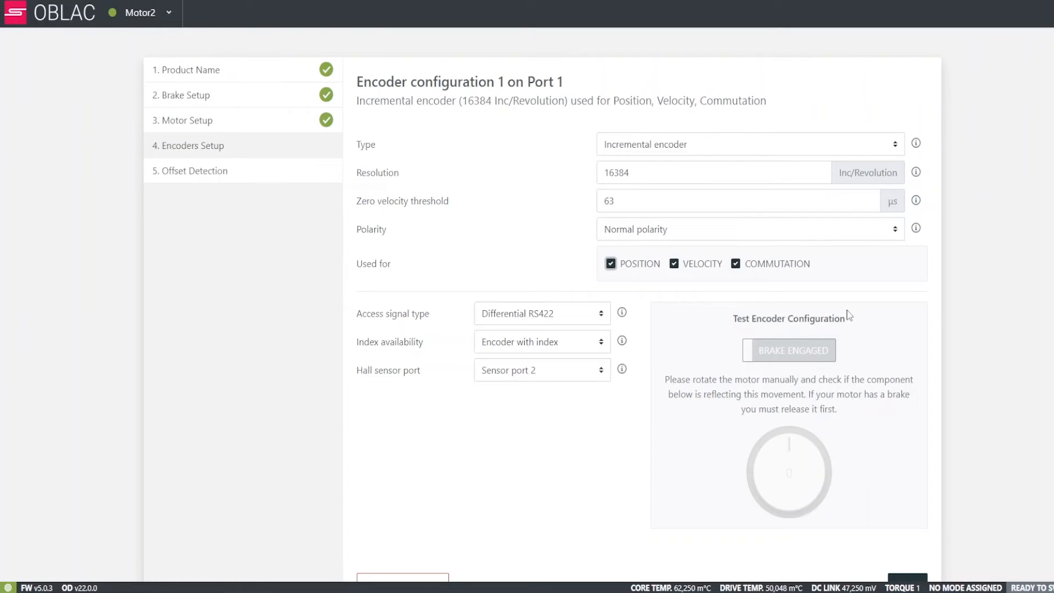
# Step: Release the brake to test the encoder reading, then save the Port 1 encoder with DONE
pyautogui.scroll(-3)
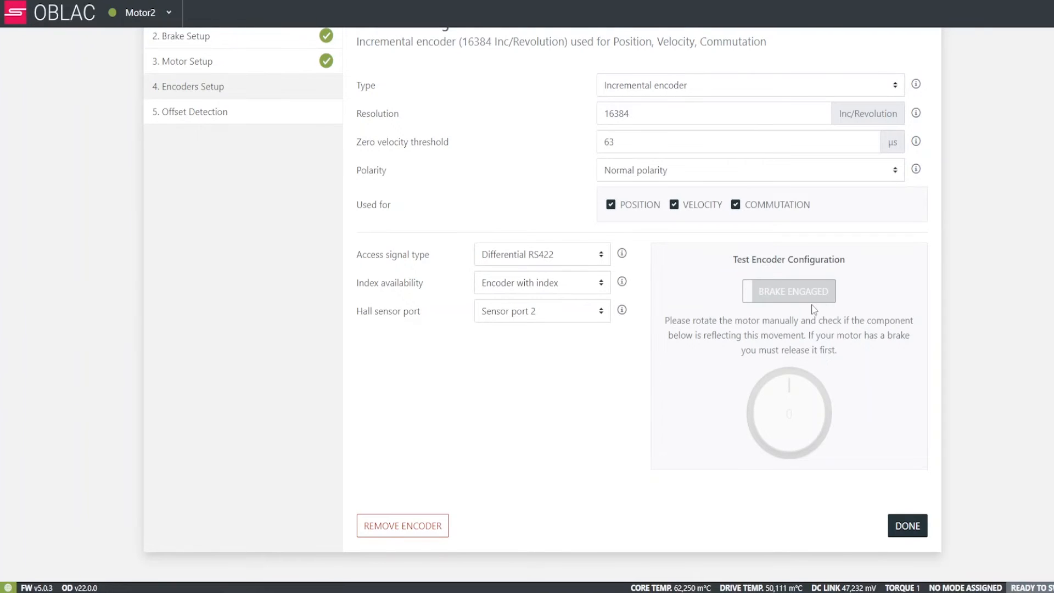
pyautogui.click(788, 291)
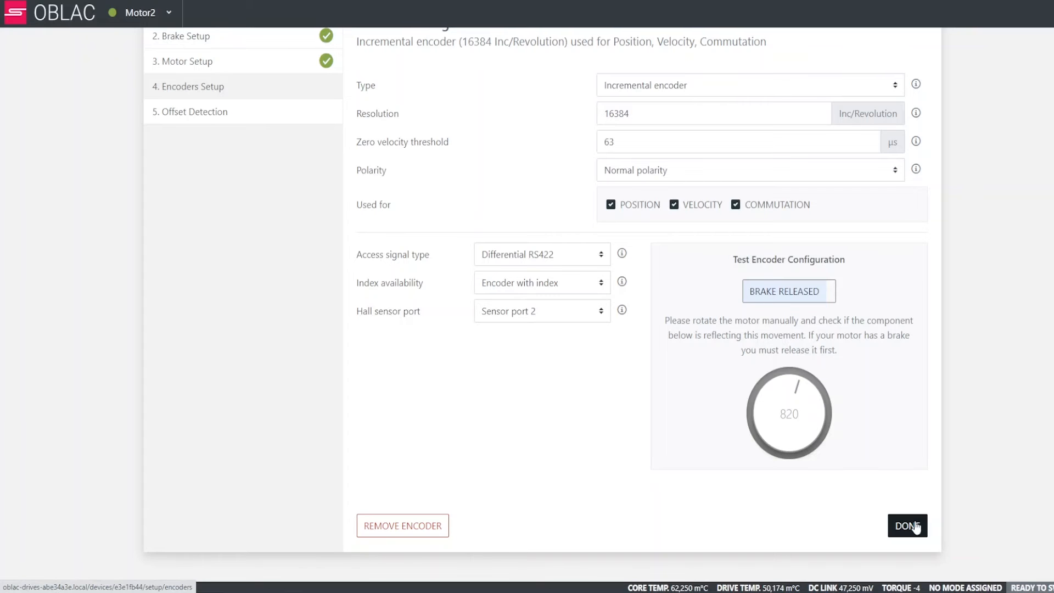
pyautogui.click(906, 525)
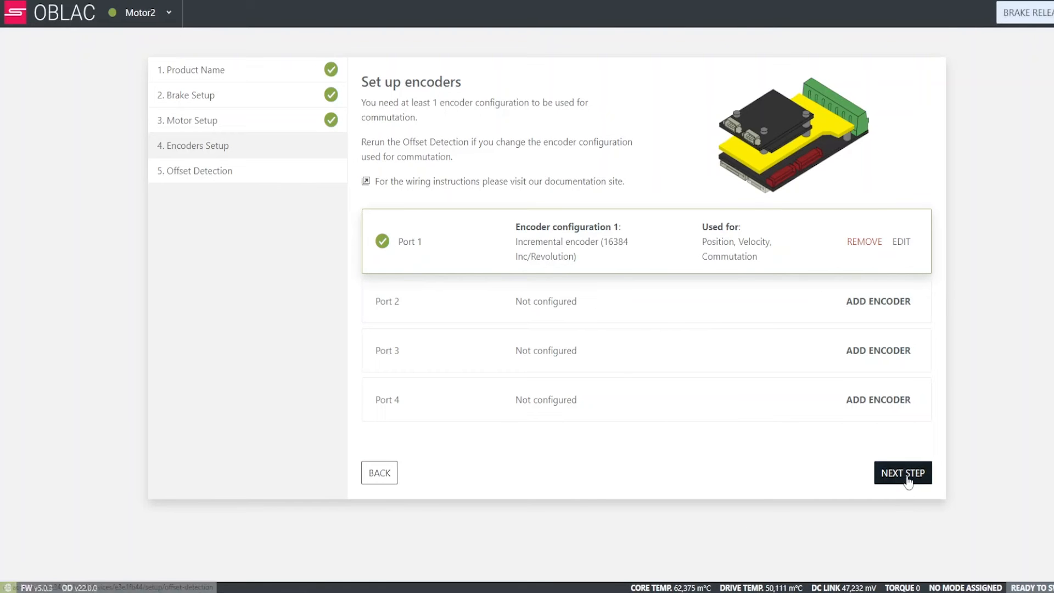
# Step: Advance to Offset Detection and set the percentage of rated current slider to 71%
pyautogui.click(903, 472)
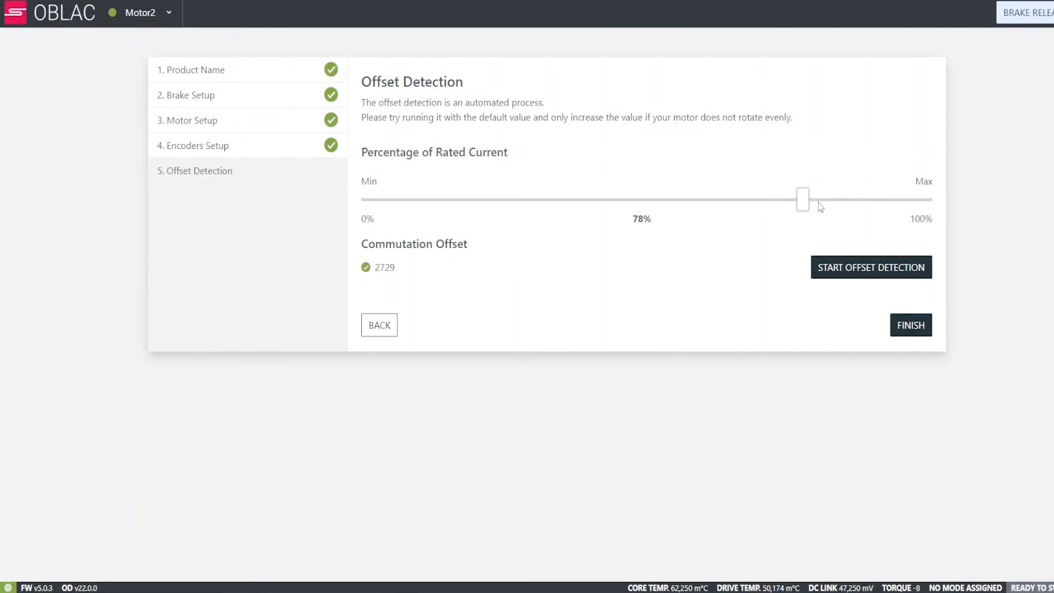
pyautogui.moveTo(802, 199); pyautogui.dragTo(681, 200)
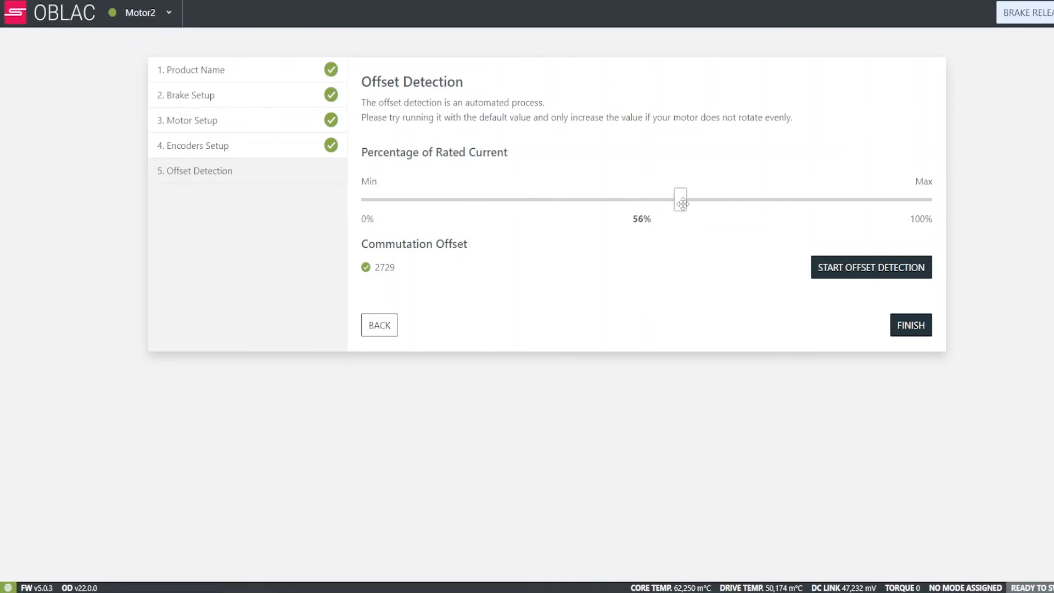
pyautogui.moveTo(680, 198); pyautogui.dragTo(765, 198)
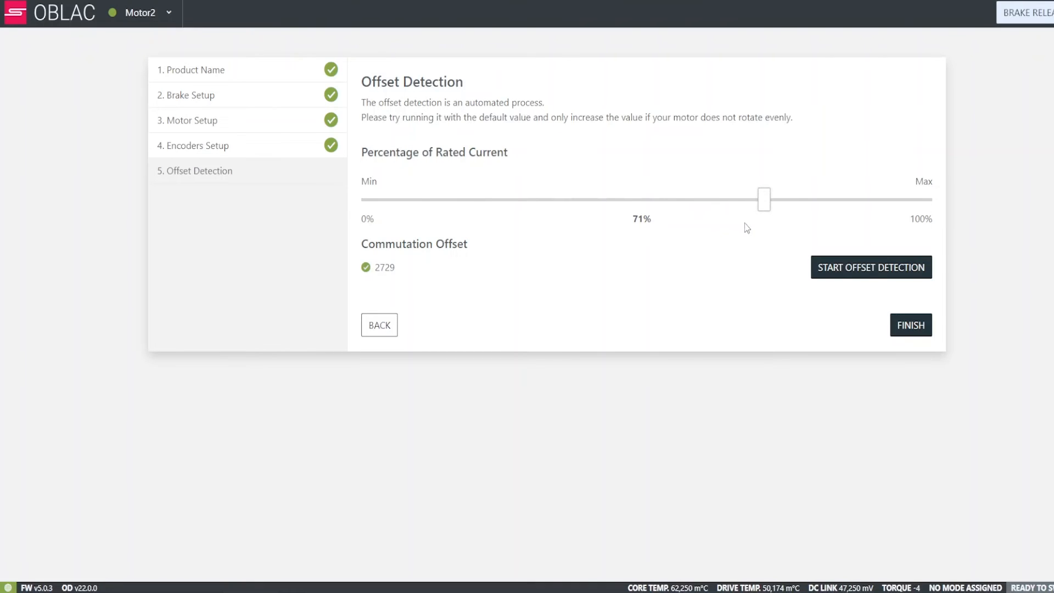
pyautogui.moveTo(711, 226)
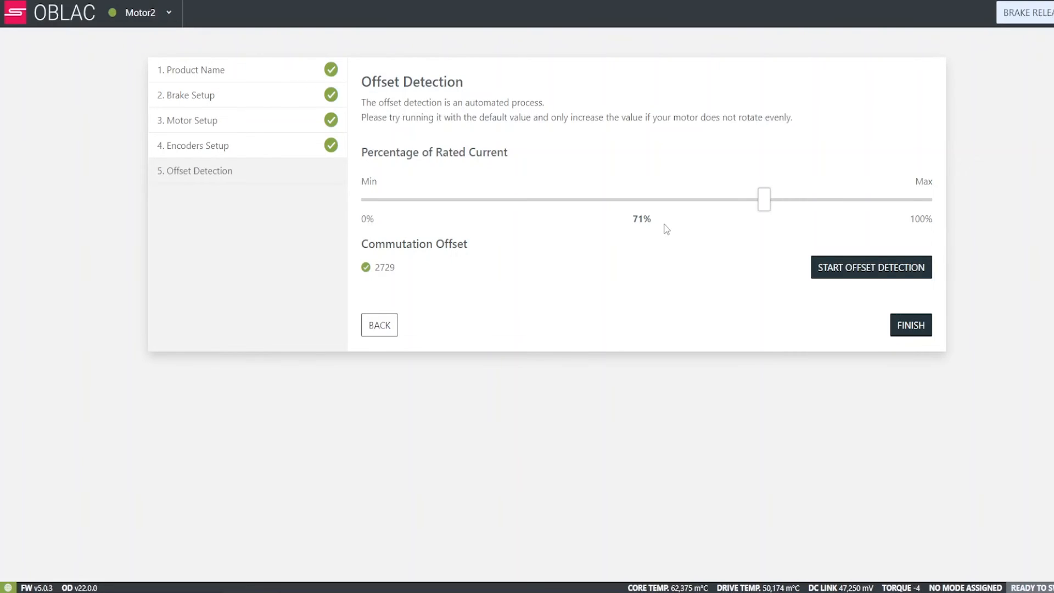
# Step: Run offset detection for commutation offset 2766, then finish the wizard into tuning
pyautogui.click(871, 267)
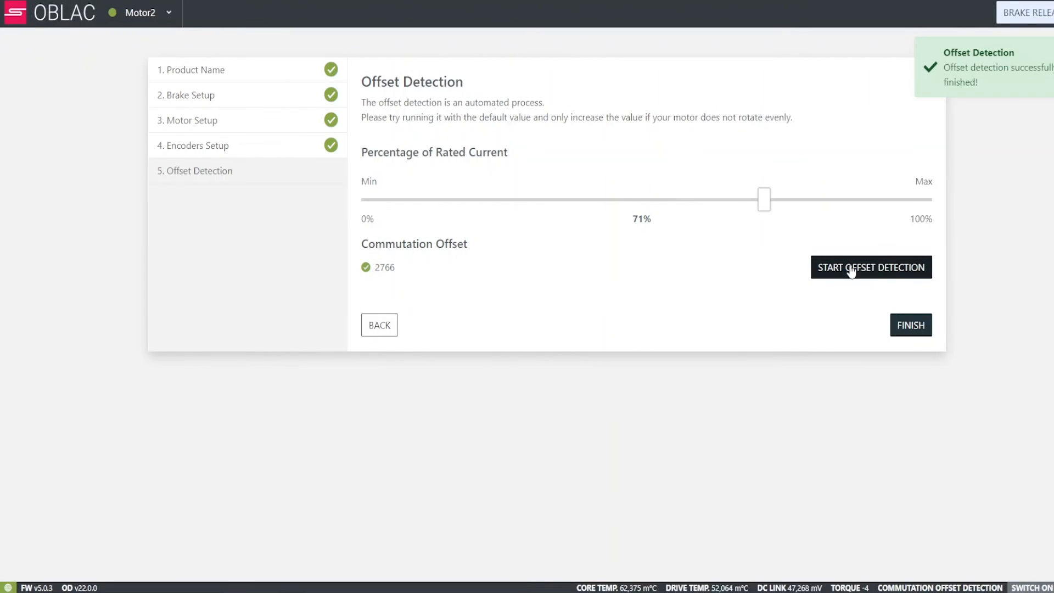
pyautogui.doubleClick(385, 266)
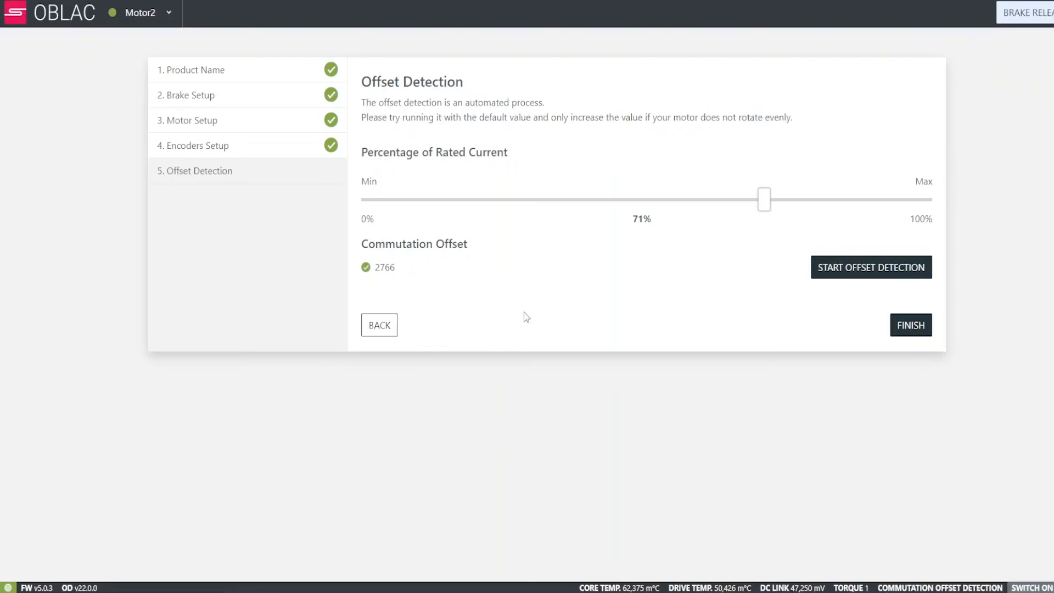
pyautogui.click(910, 325)
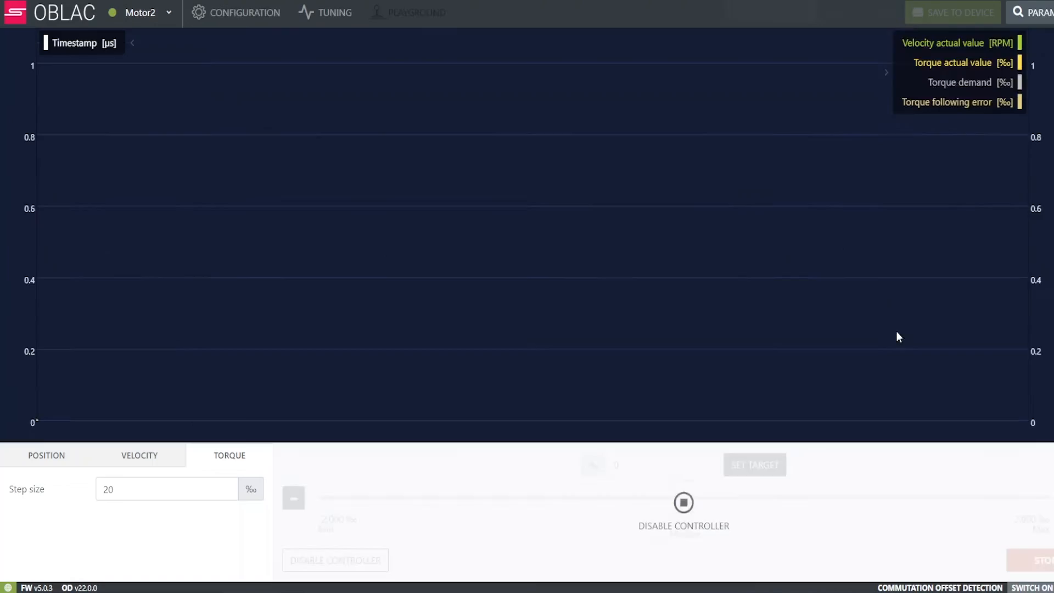